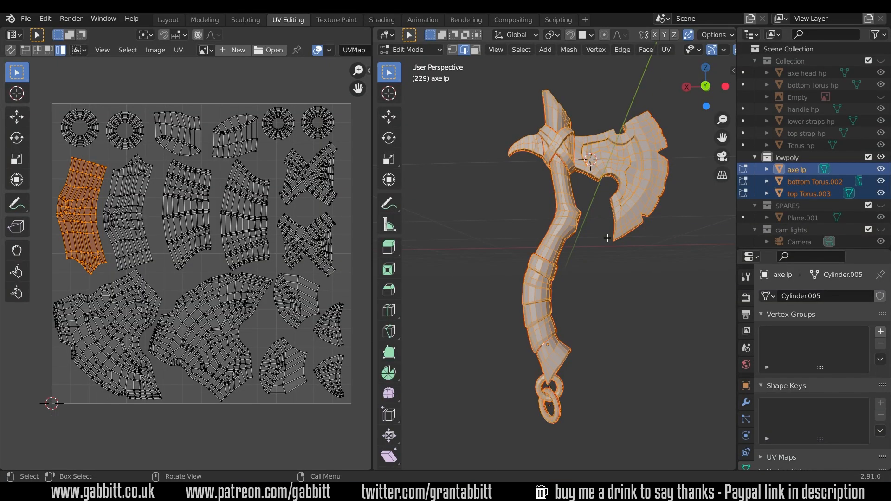
mouse_move(593, 242)
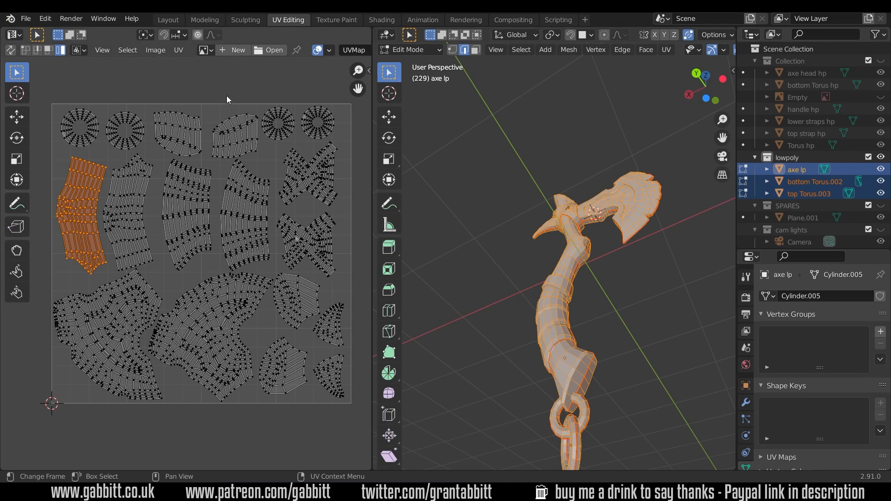
Step: Turn on Display Stretch to shade the axe's UV islands by distortion
click(329, 51)
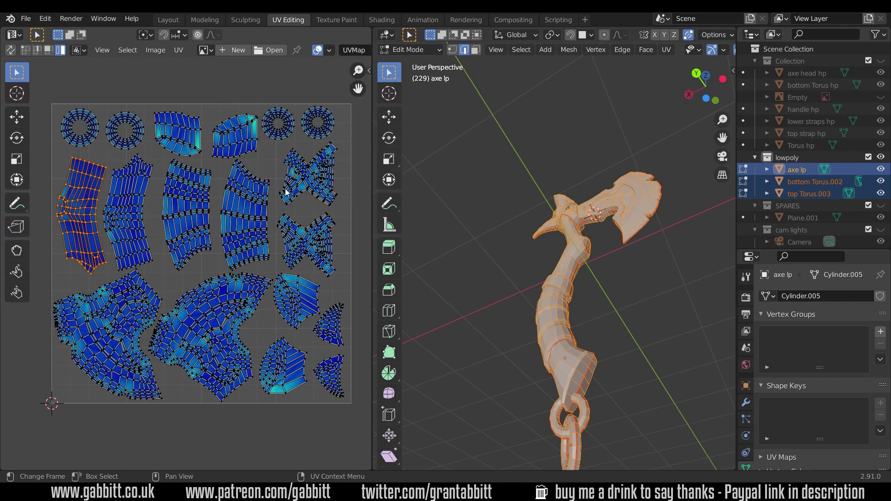
mouse_move(274, 141)
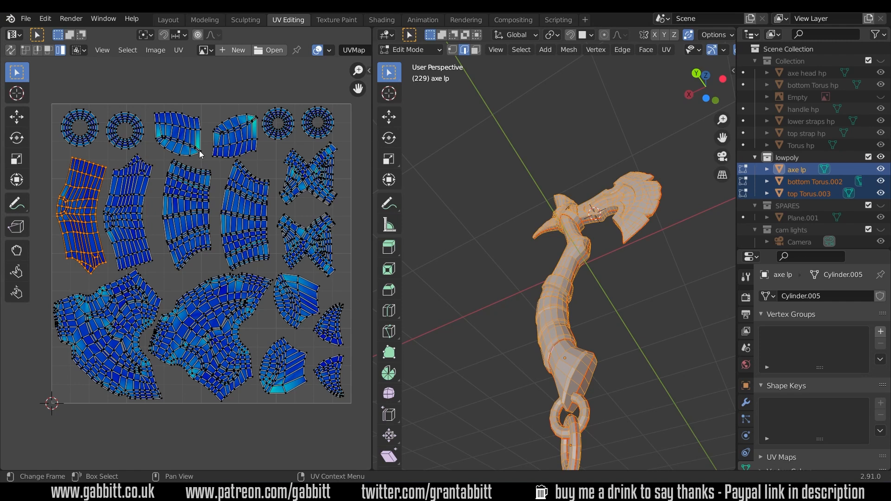
mouse_move(289, 303)
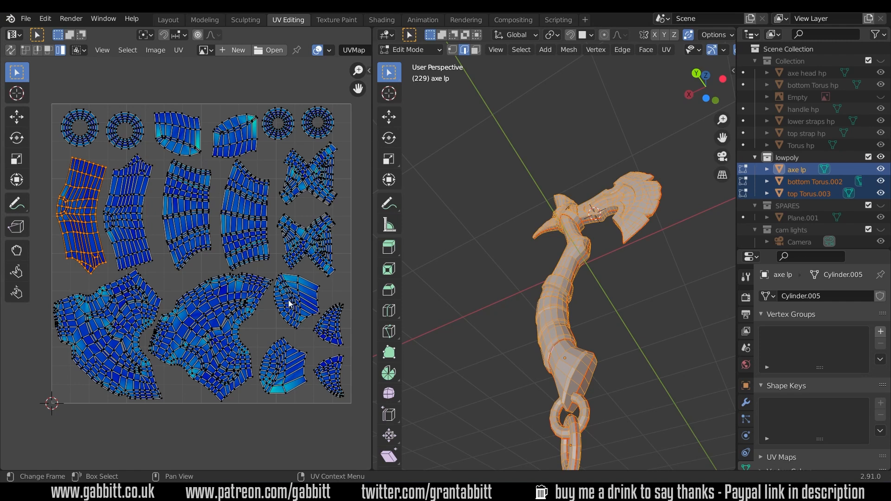
mouse_move(610, 384)
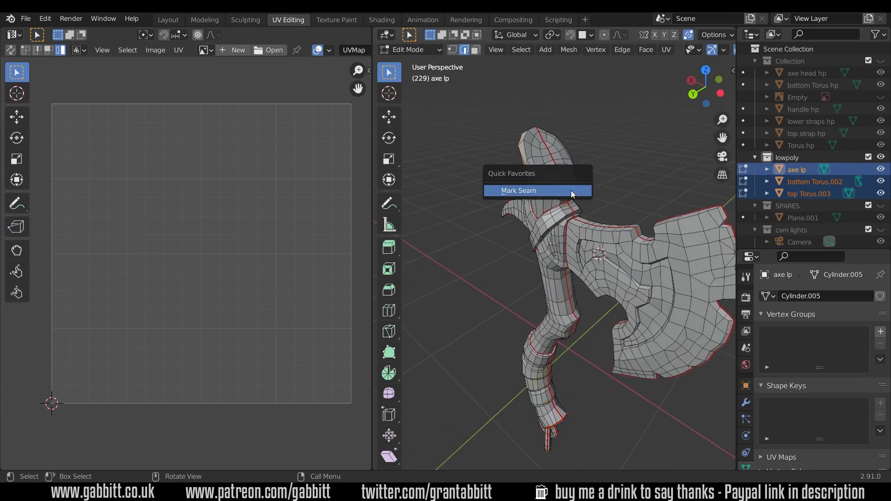
Step: Mark the selected edges as seams and re-unwrap the low-poly axe
click(518, 190)
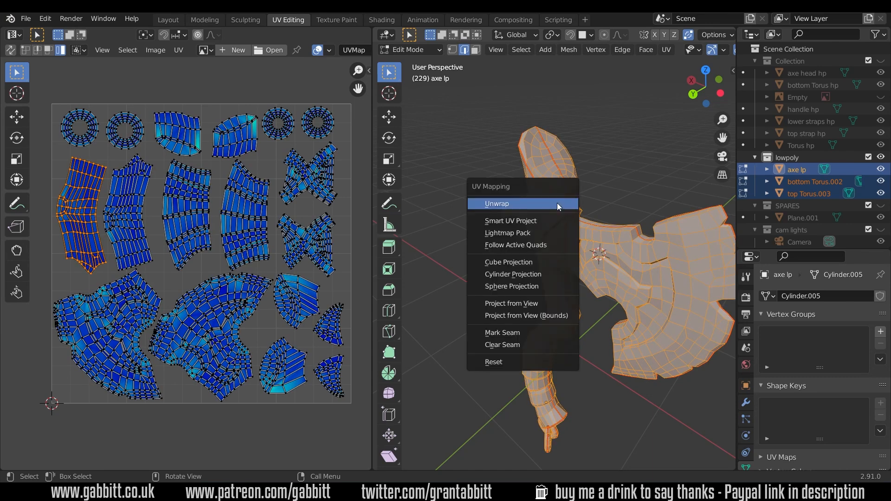
click(496, 203)
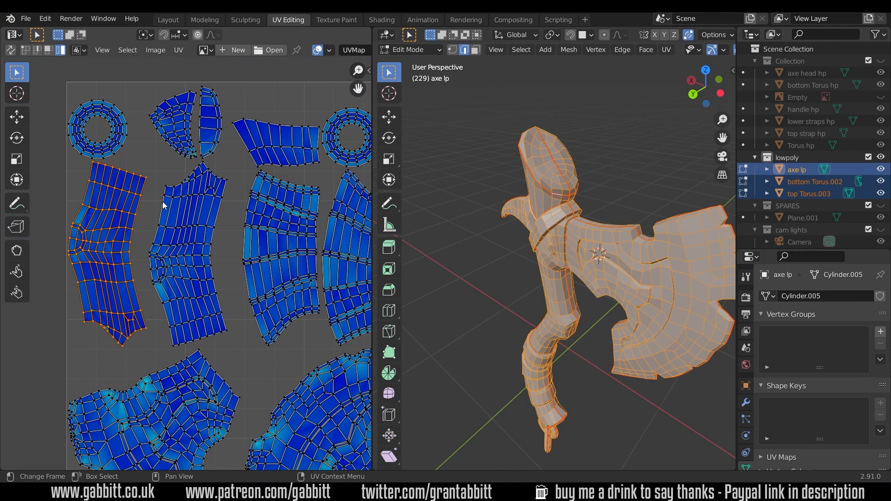
mouse_move(208, 189)
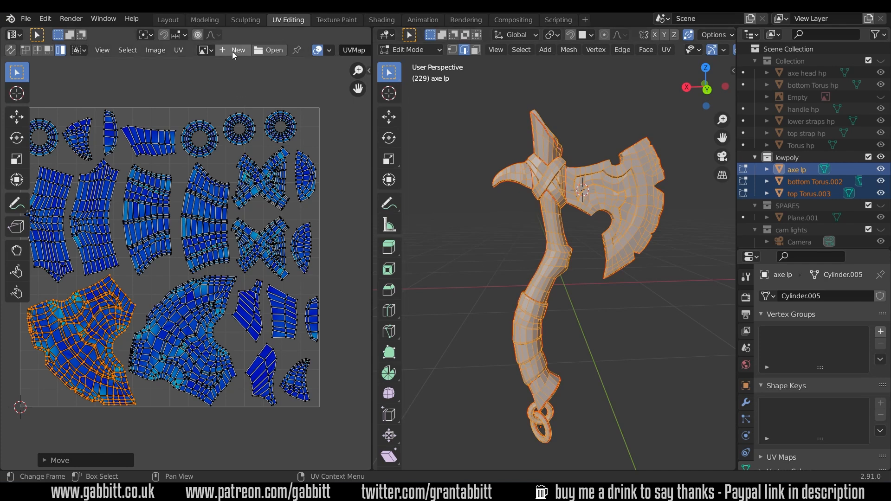
Step: Create a 2048×2048 image named 'axe norms' with alpha turned off
click(237, 50)
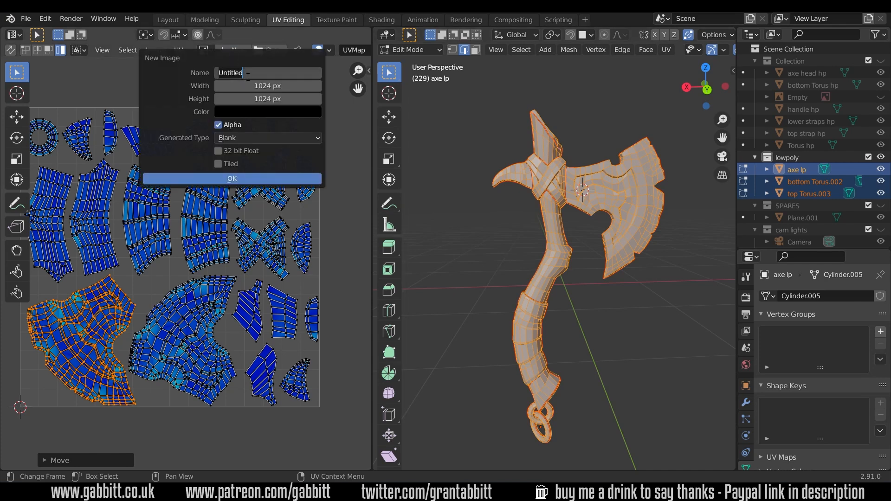
text(axe norms)
click(267, 99)
text(2)
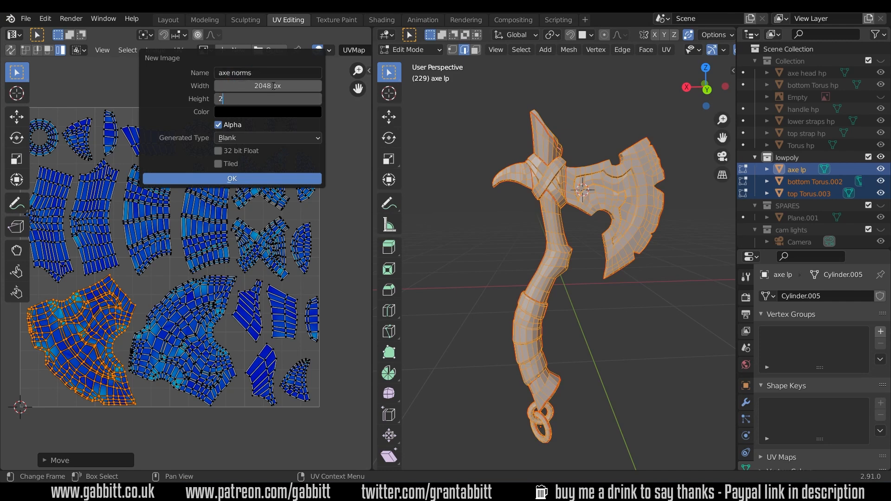
text(048 px)
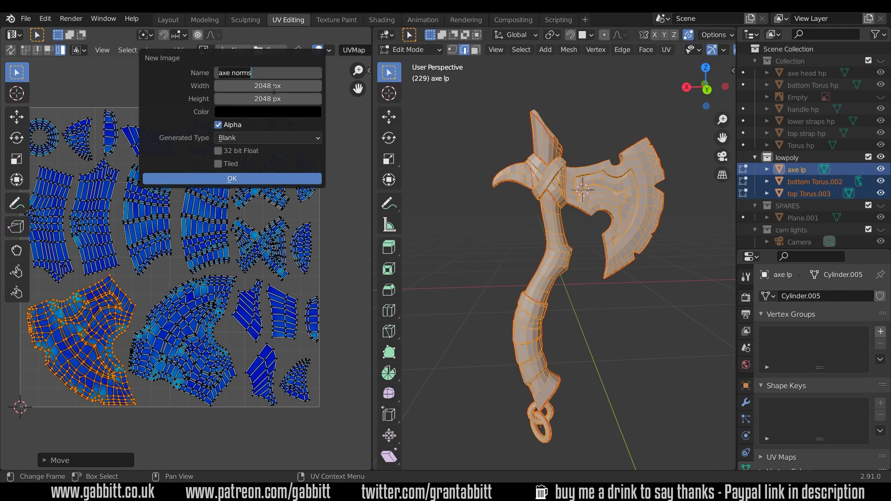
click(218, 125)
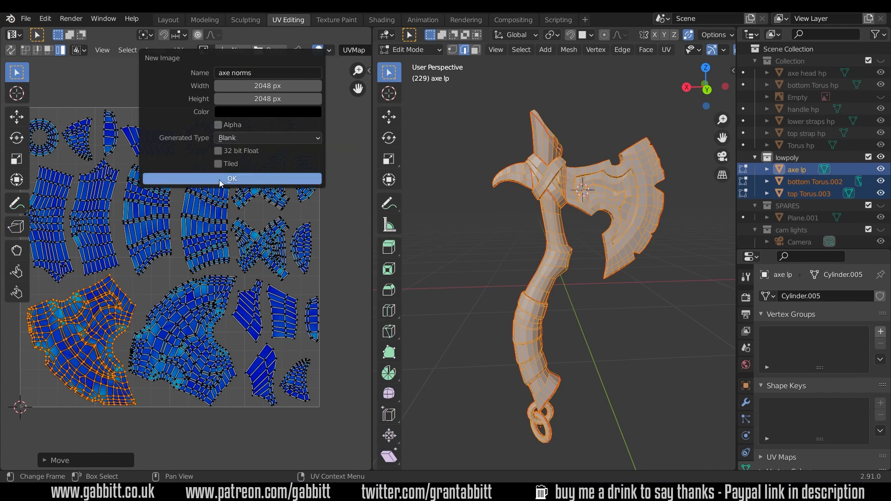
click(232, 179)
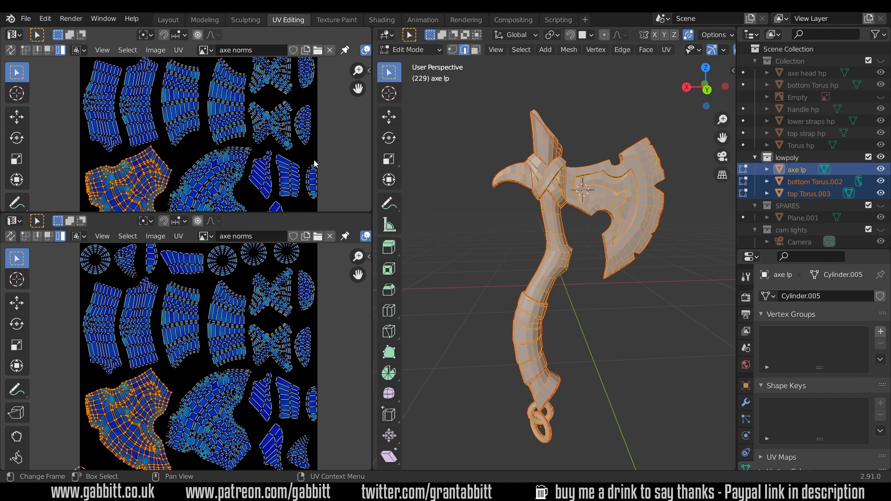
Step: Switch the new area to the Shader Editor showing Principled BSDF and Material Output
click(10, 35)
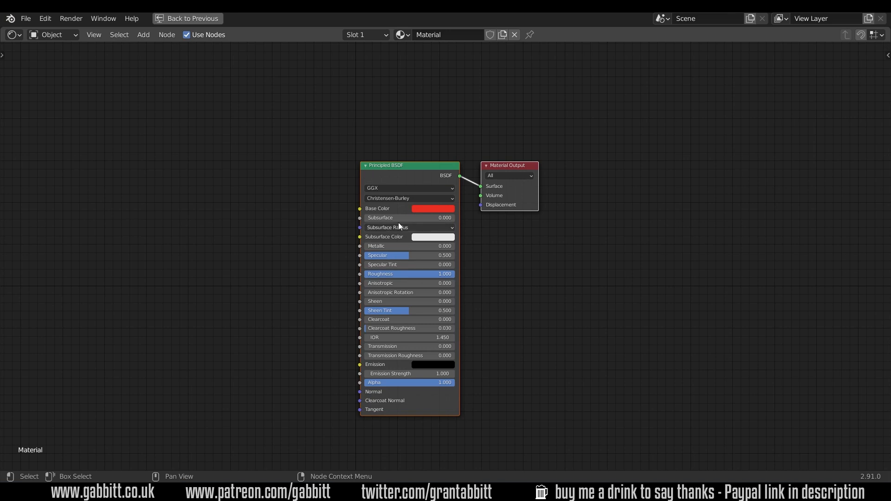
mouse_move(439, 135)
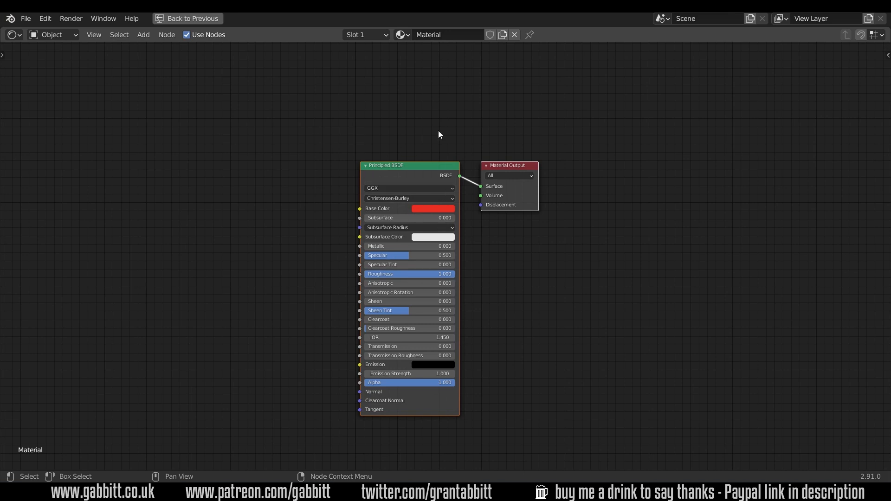
Step: Search 'axe' in the material browser and pick the axe lp material
text(axe lp)
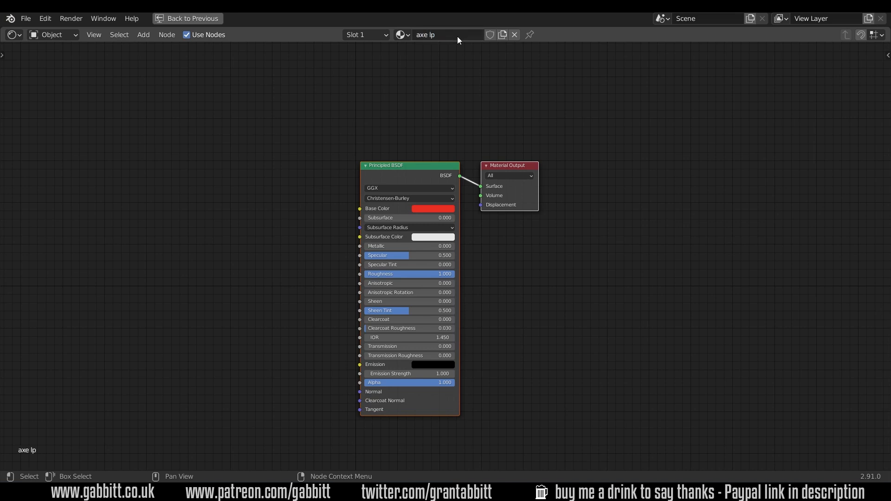
click(433, 209)
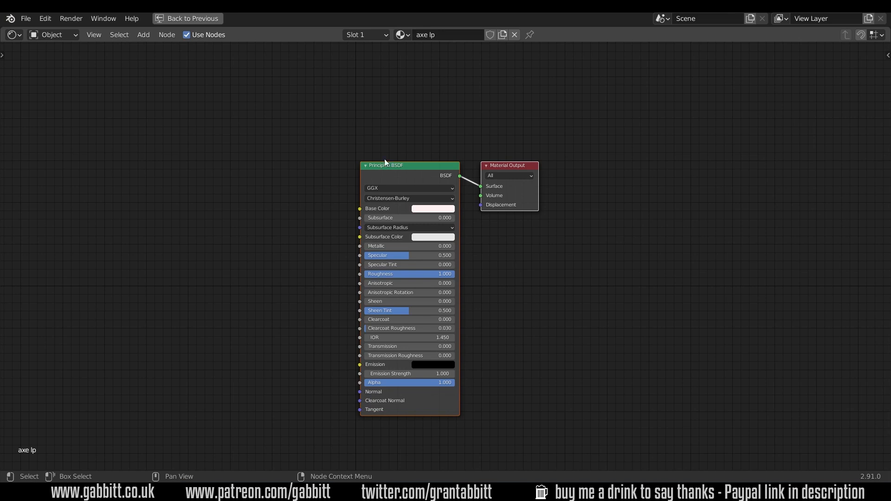
mouse_move(253, 242)
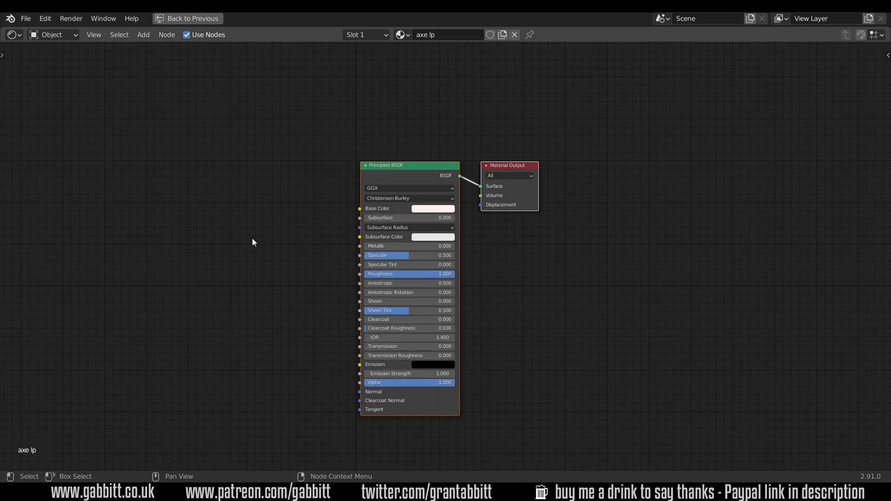
mouse_move(225, 278)
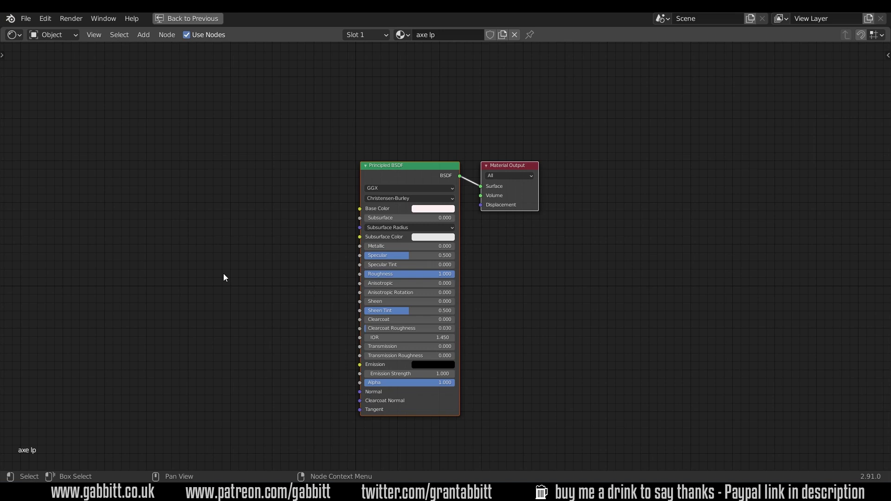
Step: Add an Image Texture node loading 'axe norms' with Non-Color color space
click(143, 34)
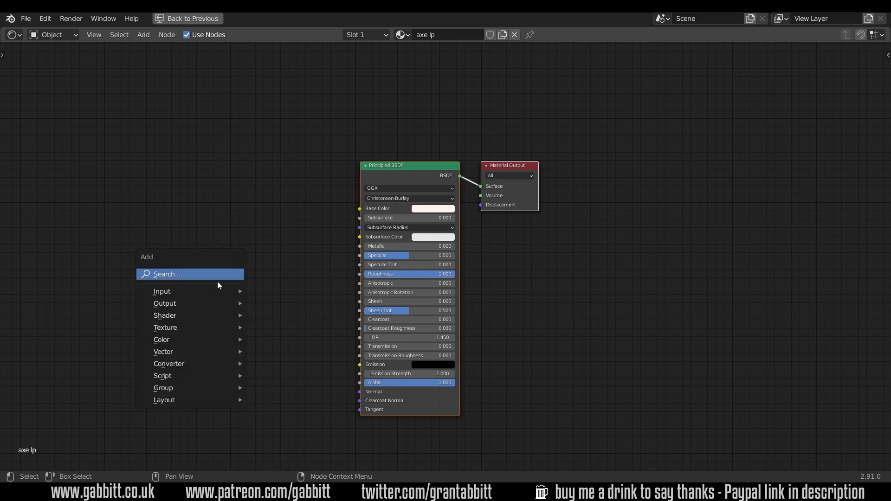
click(165, 327)
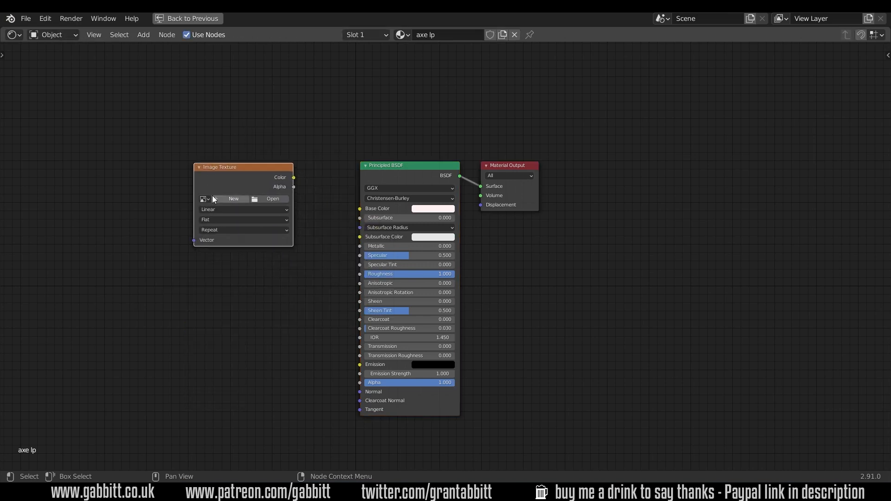
click(203, 199)
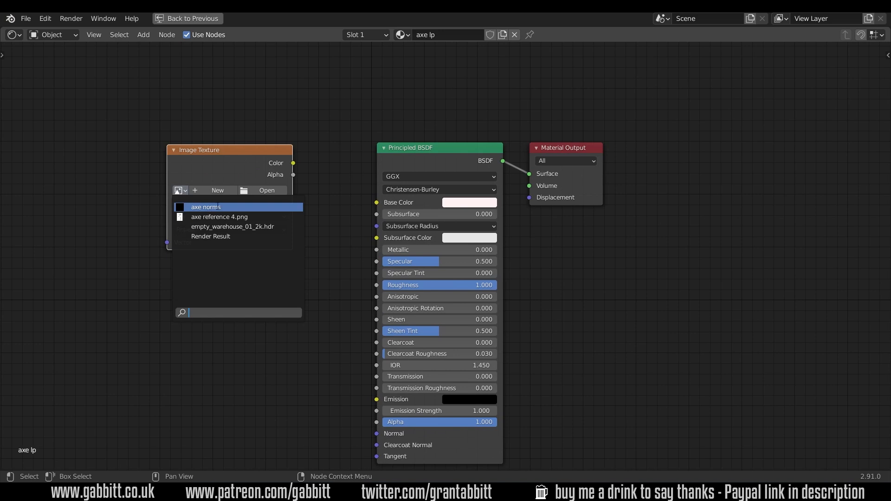
click(205, 207)
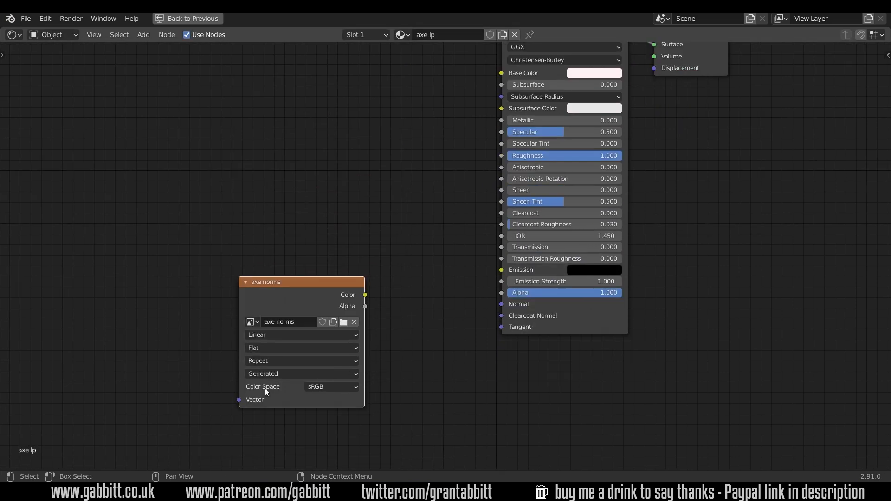
click(331, 386)
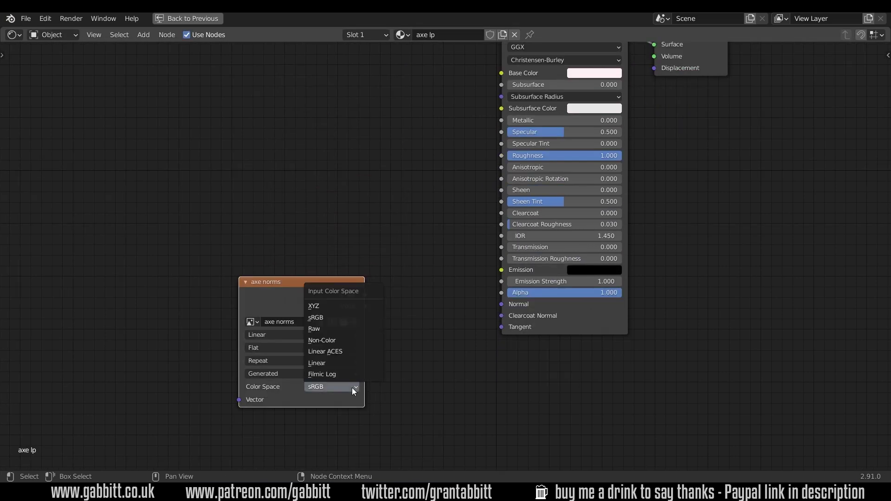
click(321, 340)
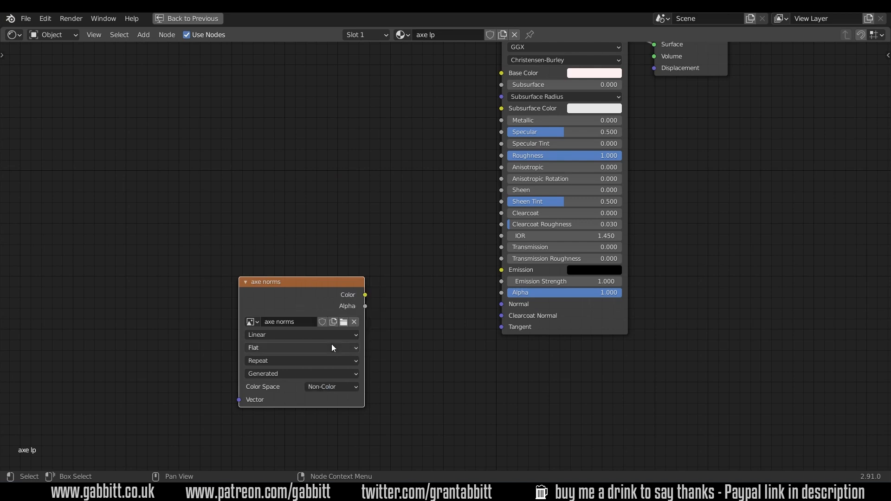
mouse_move(332, 394)
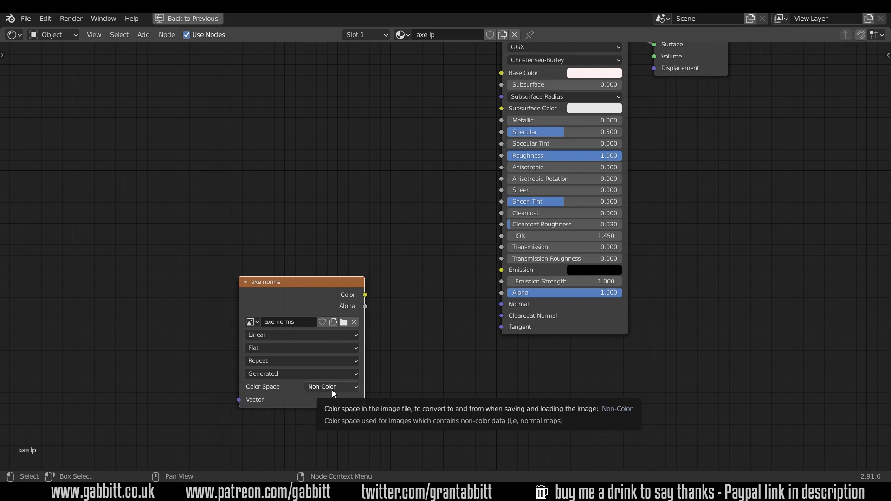
mouse_move(304, 394)
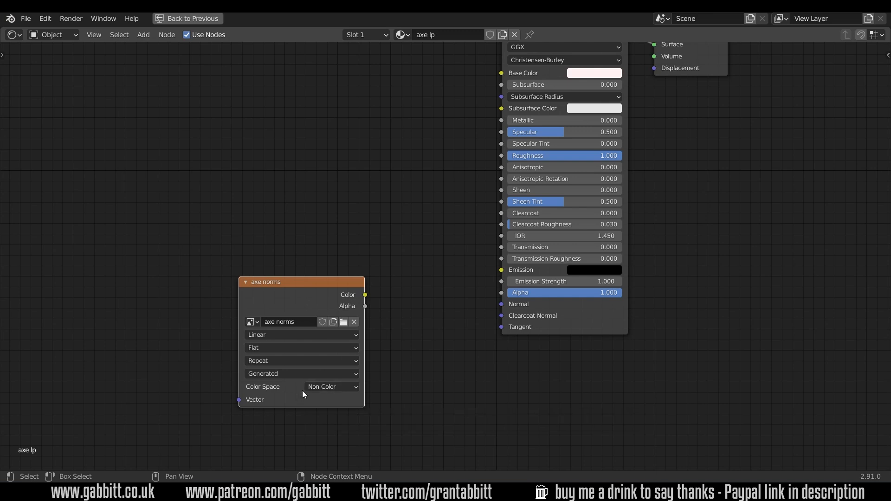
mouse_move(394, 379)
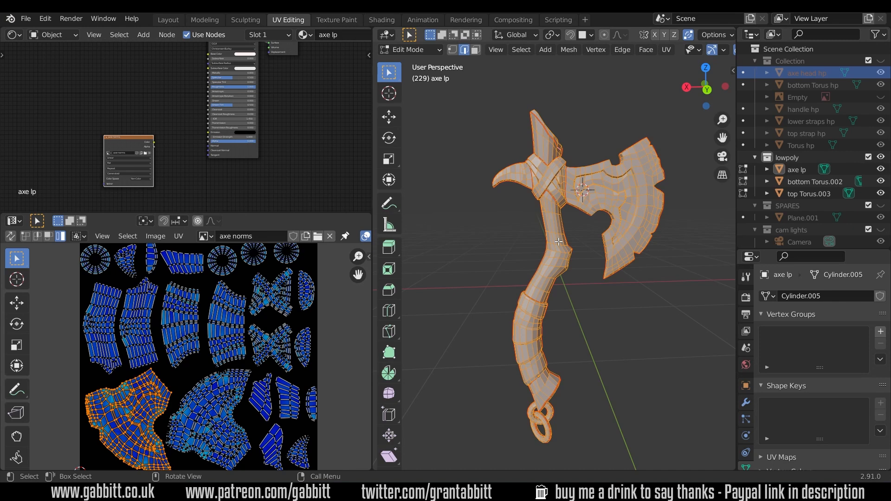
mouse_move(516, 222)
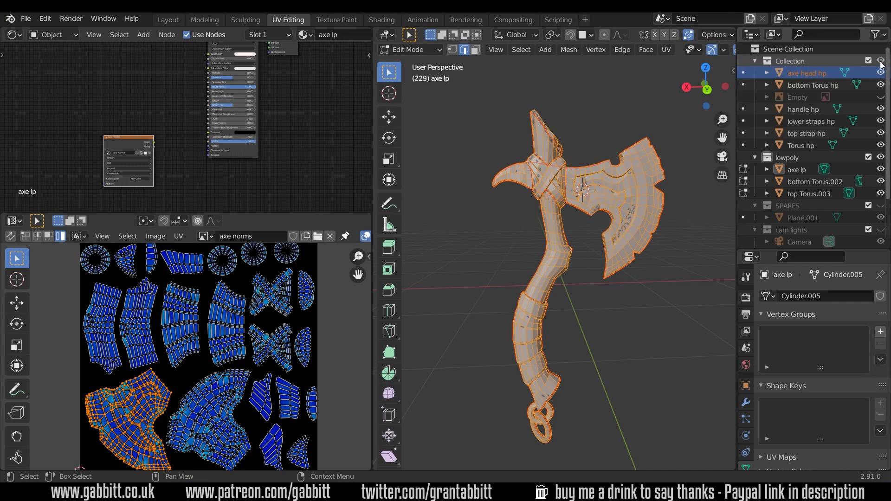
mouse_move(812, 111)
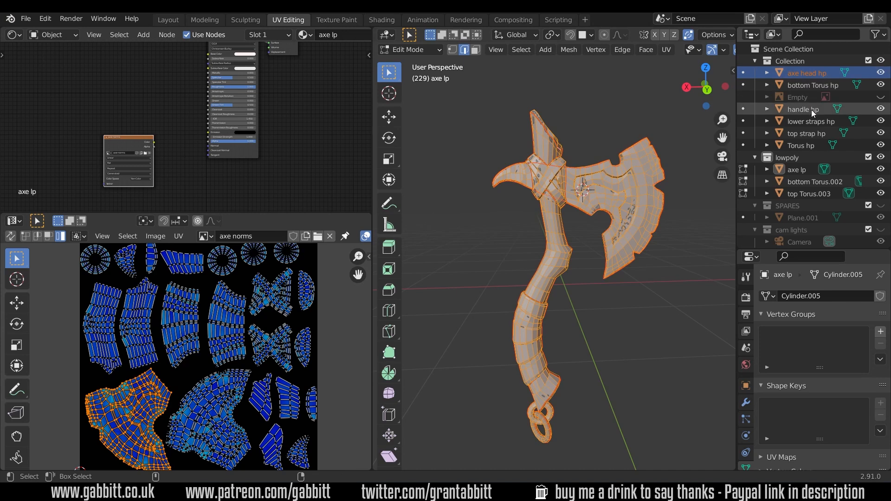
Step: Add handle hp, lower straps hp and top strap hp to the selection
click(803, 109)
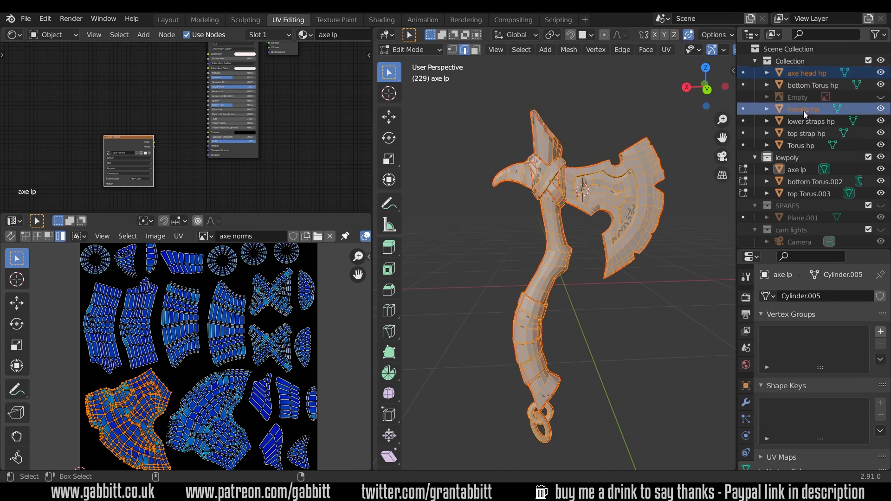
click(810, 121)
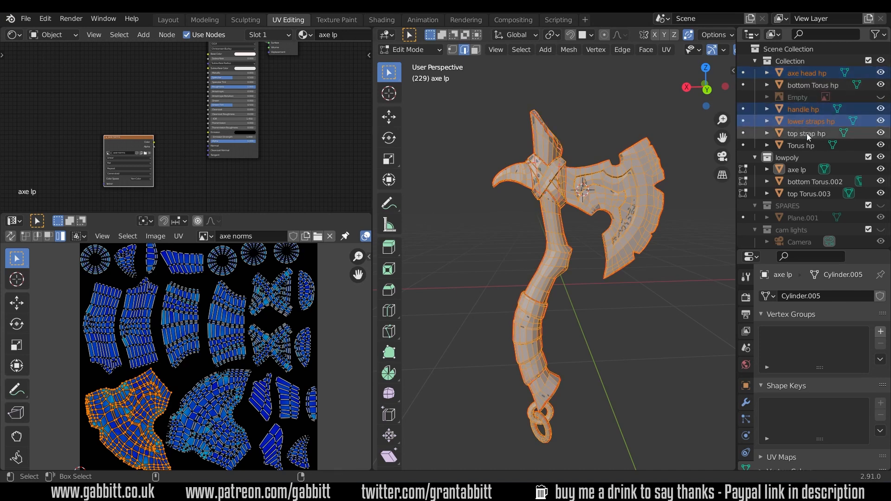
click(805, 133)
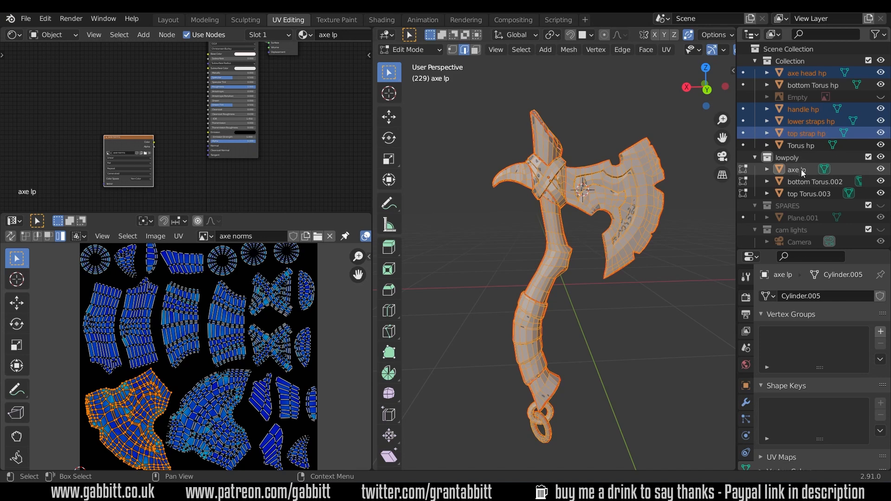
Step: Ctrl-click axe lp in the Outliner to make it the active object
click(796, 169)
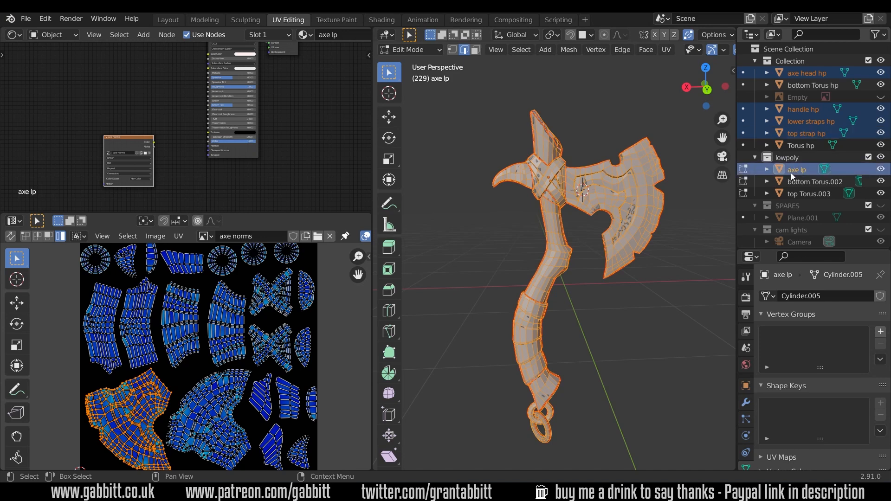
mouse_move(781, 181)
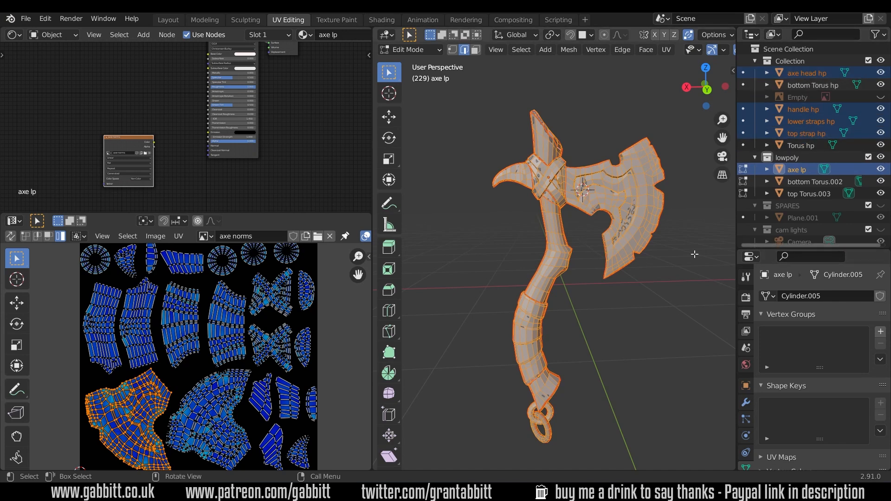
mouse_move(745, 298)
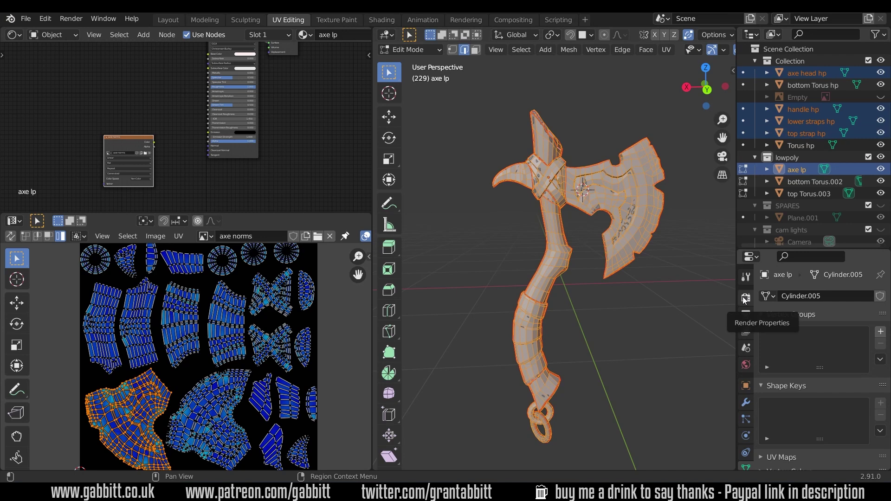
Step: In Render Properties, expand the Bake panel and set Bake Type to Normal
click(744, 298)
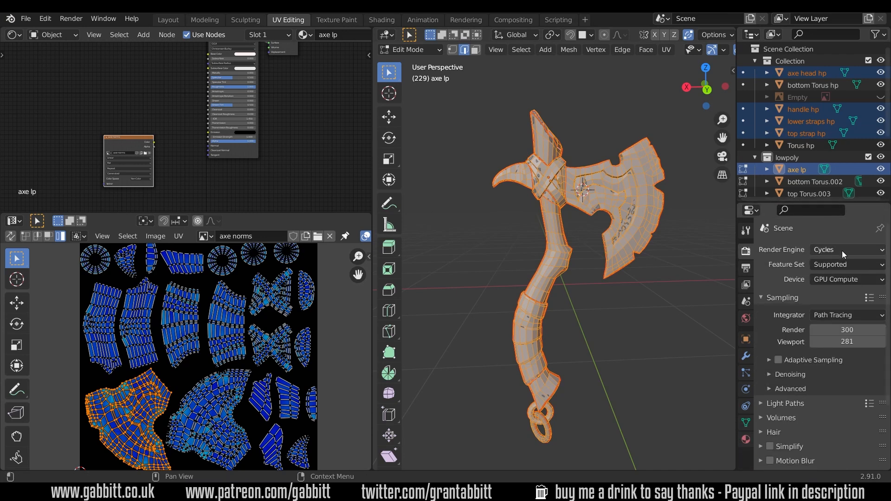
mouse_move(831, 251)
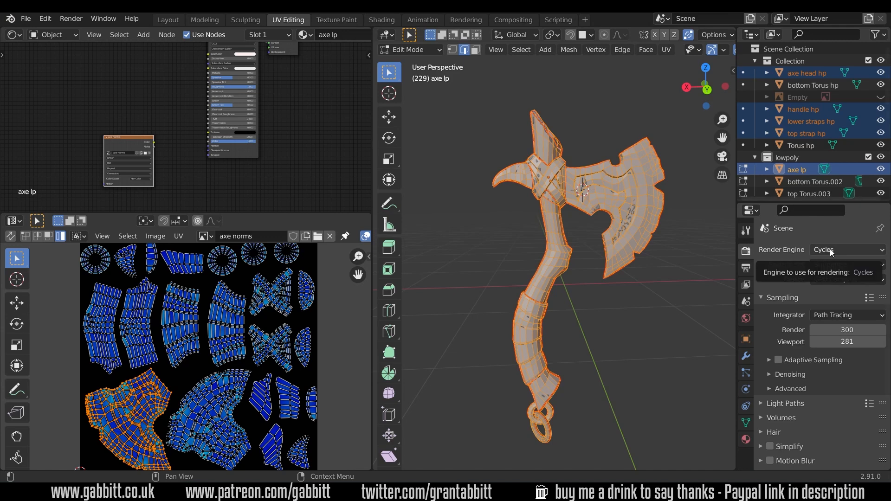
scroll(down, 3)
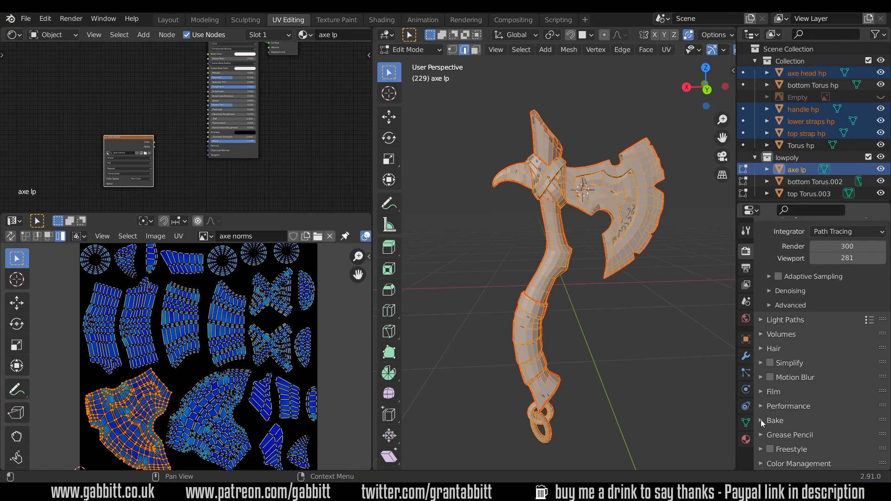
click(761, 421)
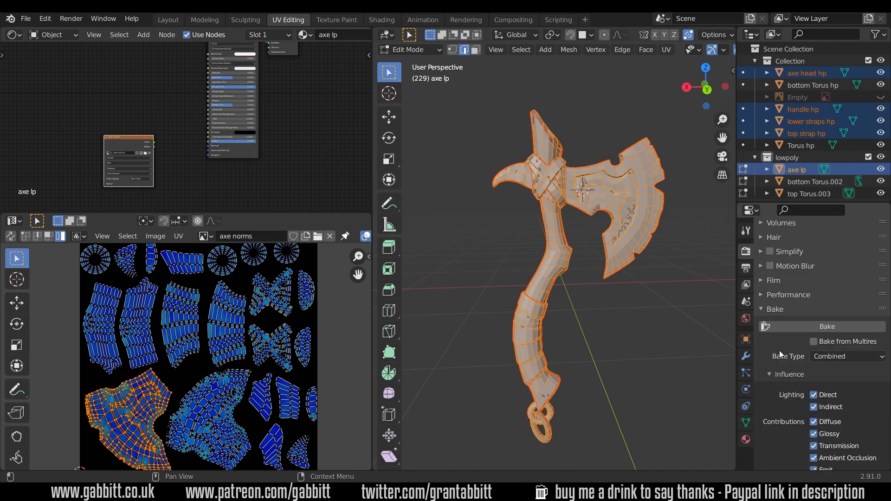
click(846, 357)
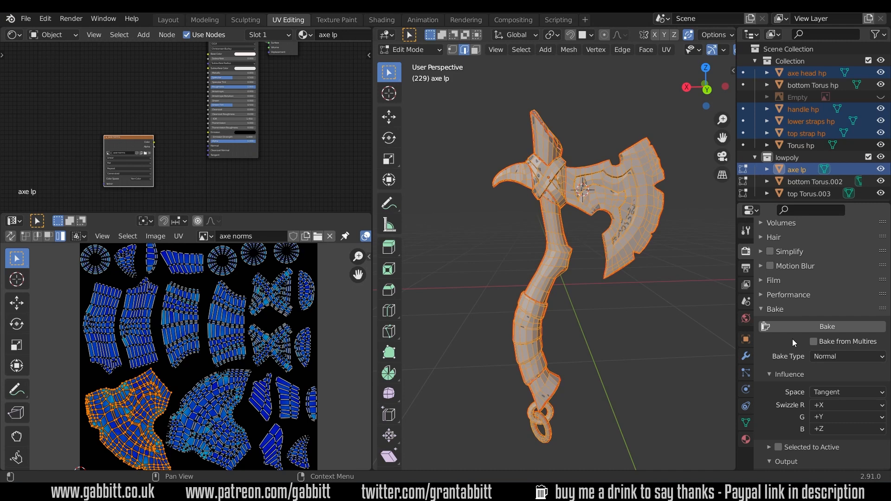
scroll(down, 3)
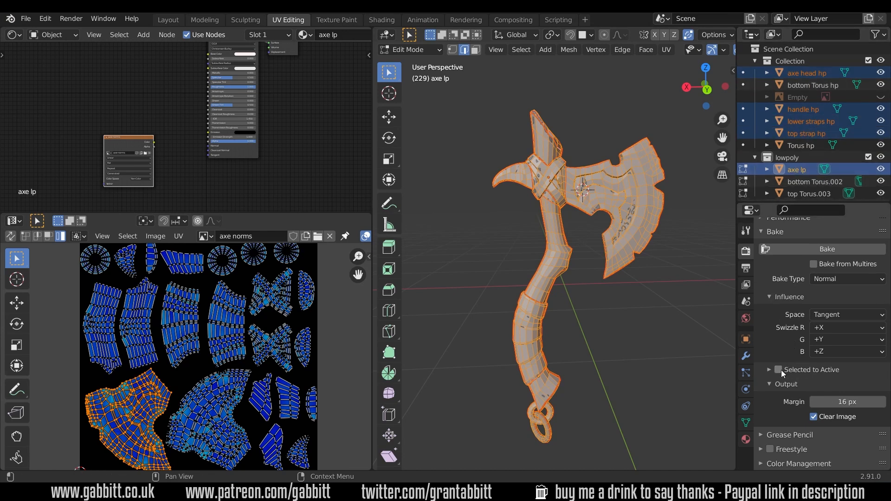
Step: Enable Selected to Active in the Bake panel, leaving Cage turned off
click(778, 370)
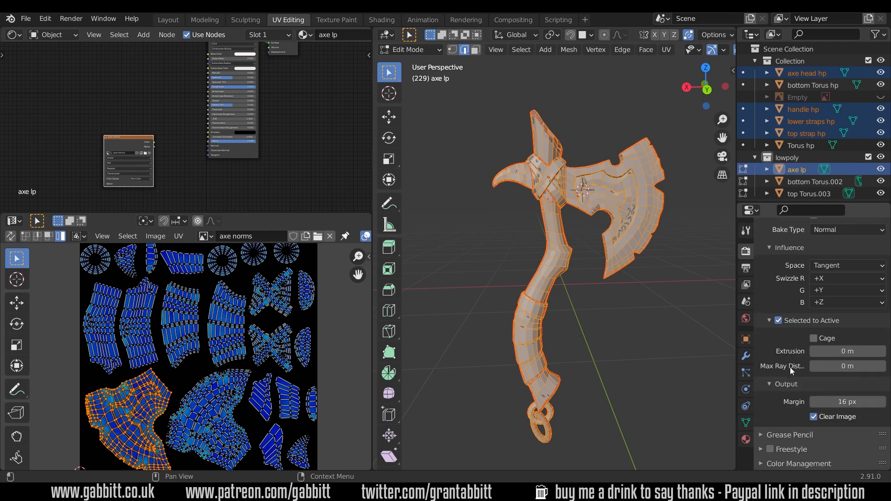
mouse_move(830, 339)
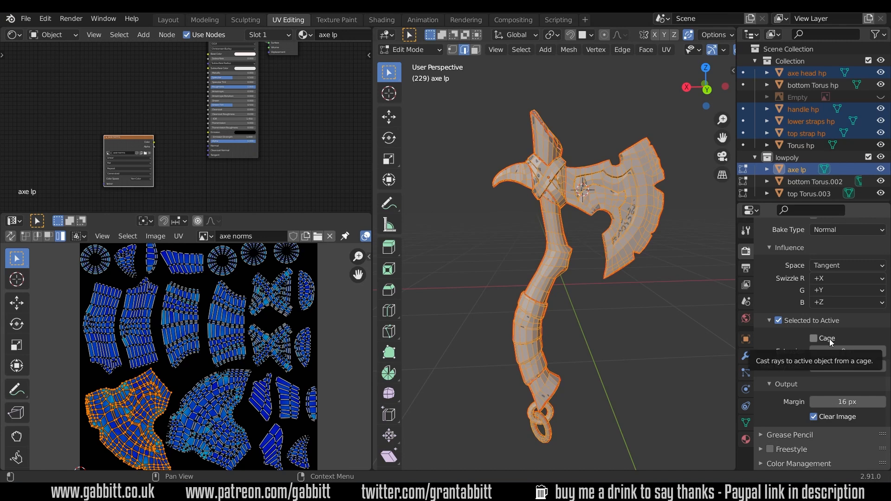
click(813, 339)
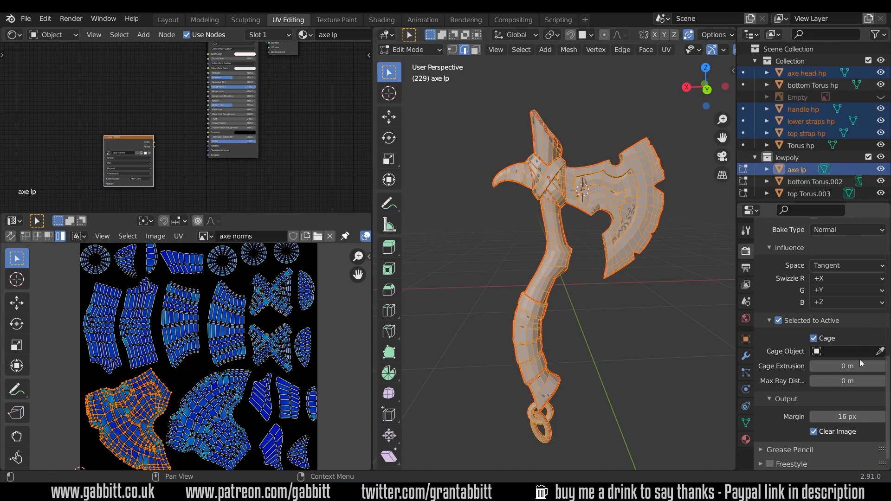
mouse_move(813, 338)
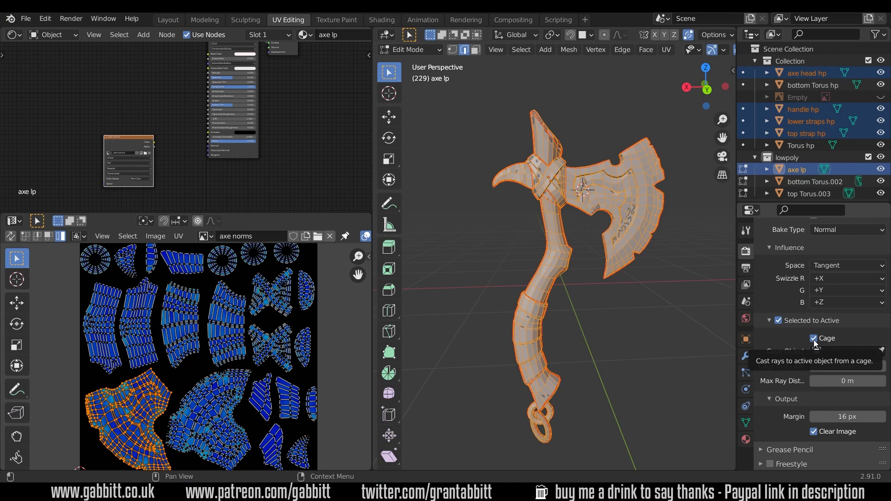
click(813, 338)
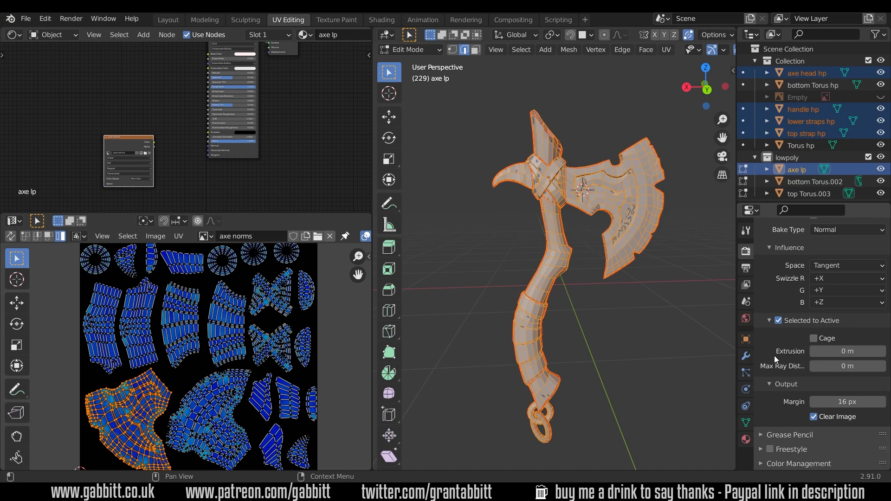
mouse_move(848, 351)
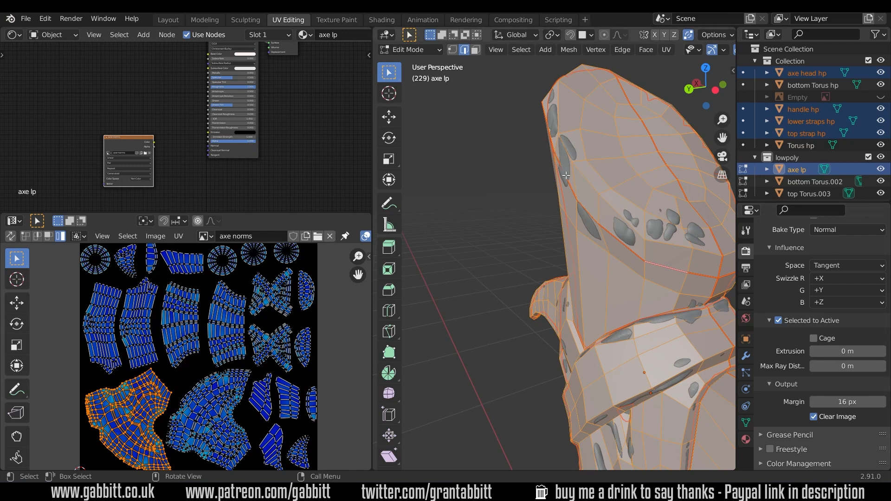
mouse_move(606, 222)
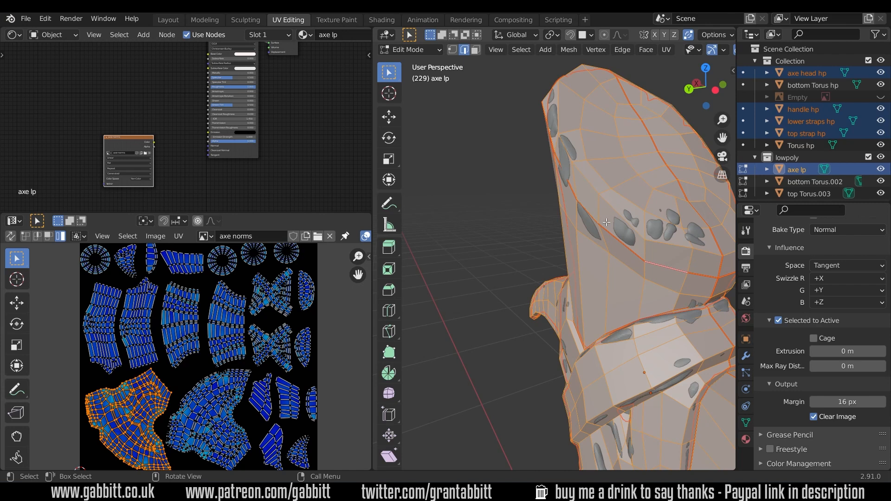
mouse_move(564, 147)
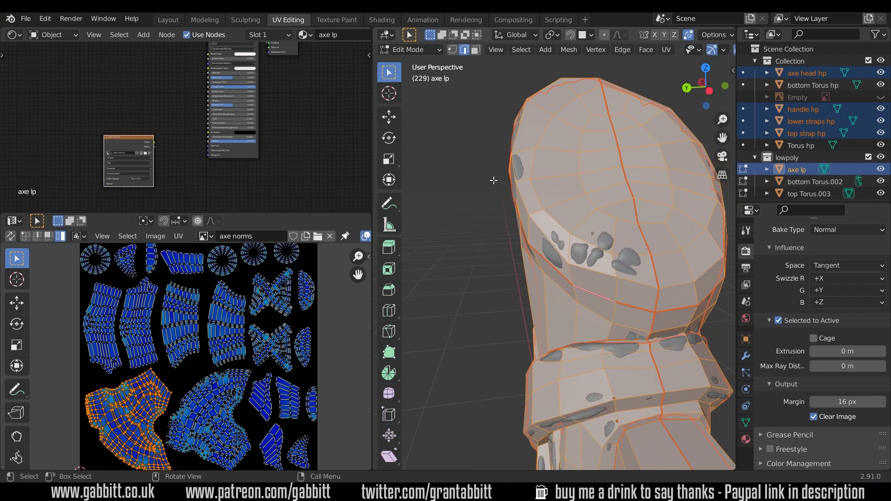
Step: Raise the Selected to Active bake extrusion to 0.01 m
click(388, 224)
text(.01)
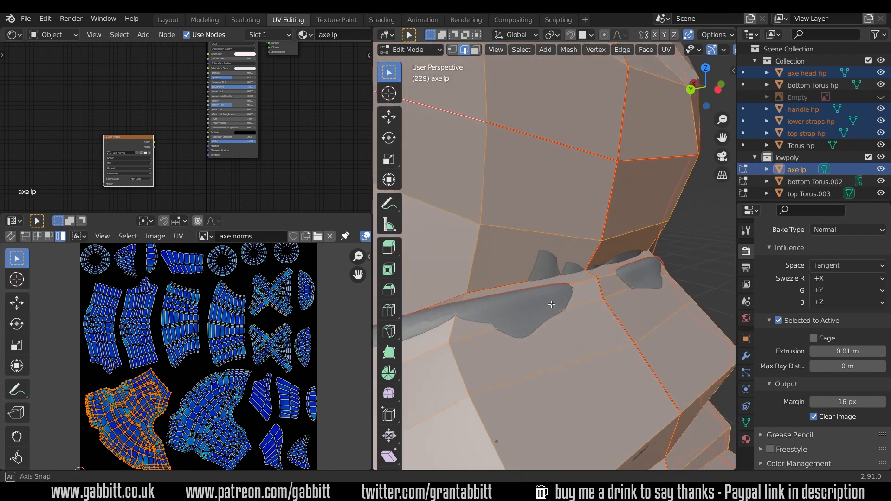
drag(552, 304, 600, 281)
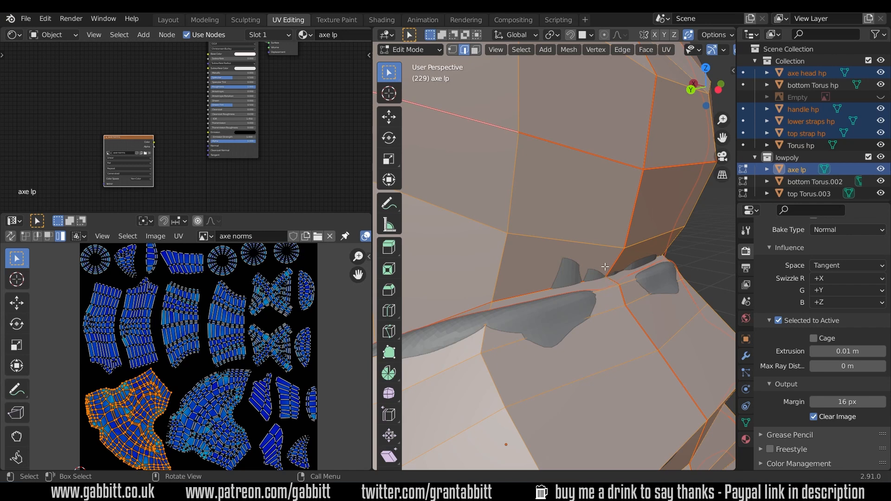
mouse_move(609, 281)
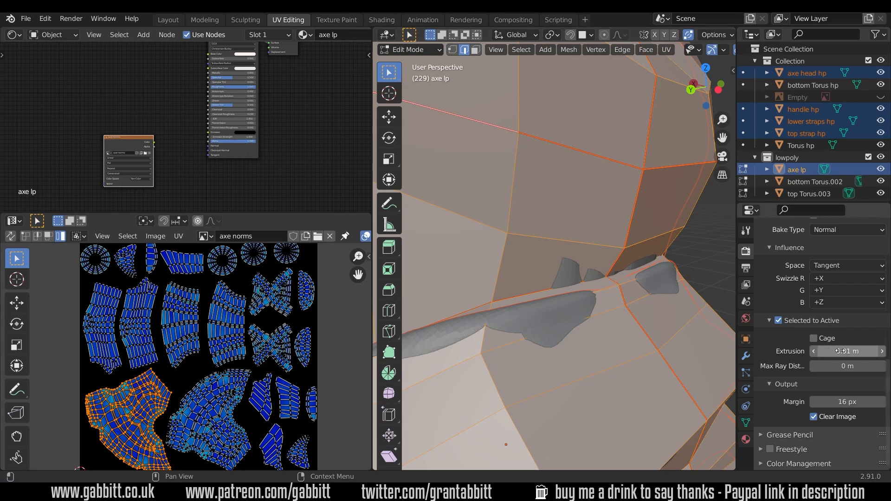
mouse_move(845, 351)
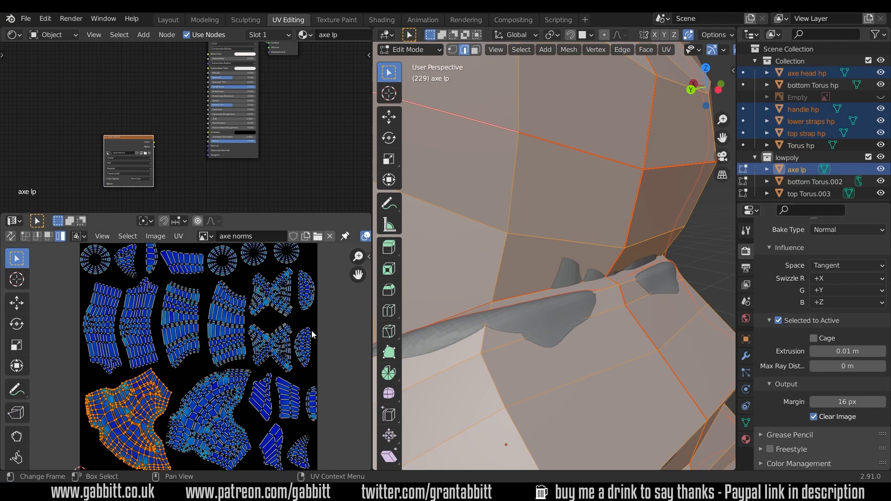
mouse_move(305, 374)
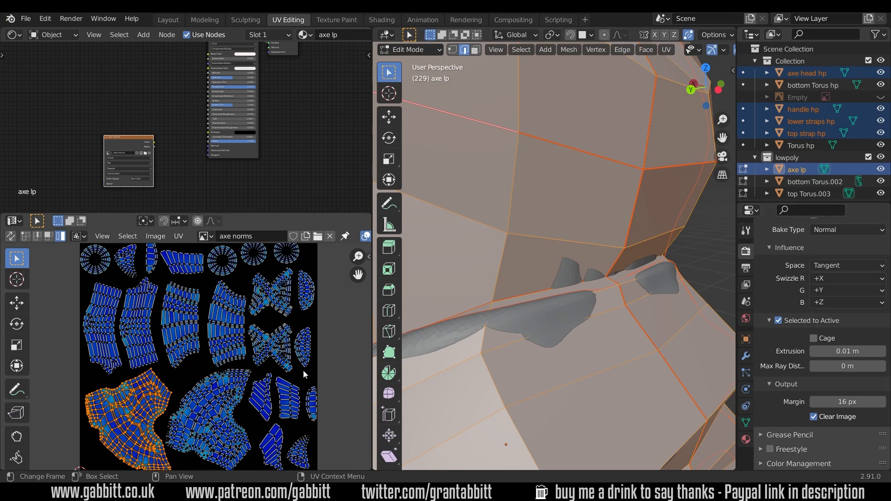
mouse_move(222, 280)
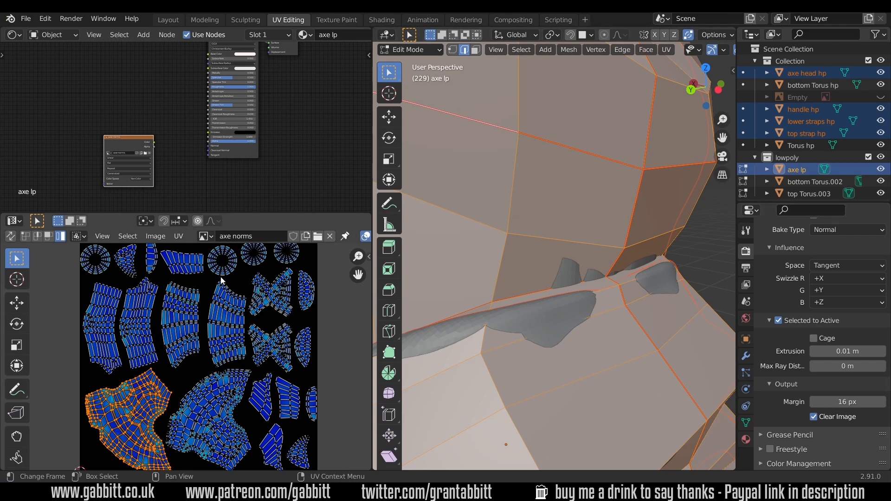
mouse_move(246, 365)
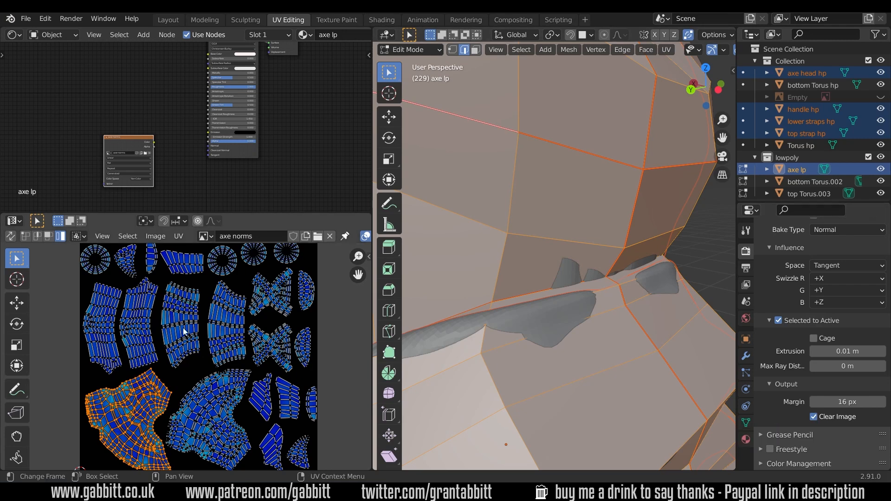
mouse_move(258, 316)
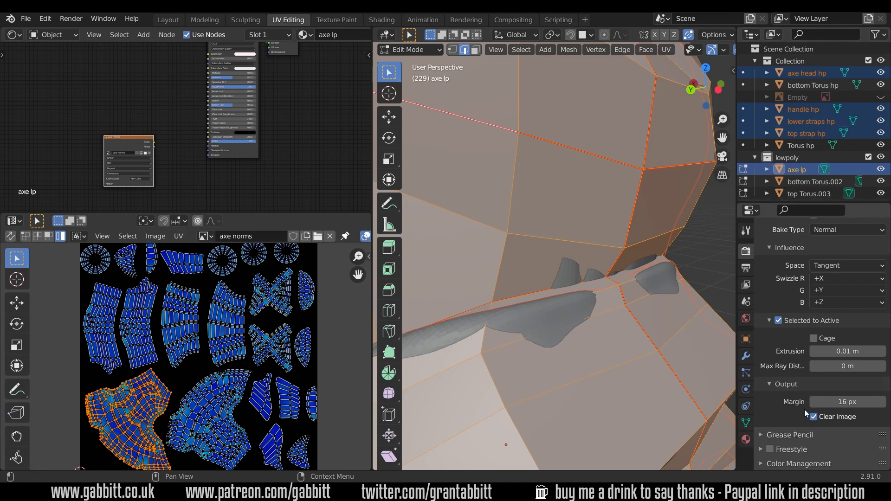
mouse_move(793, 418)
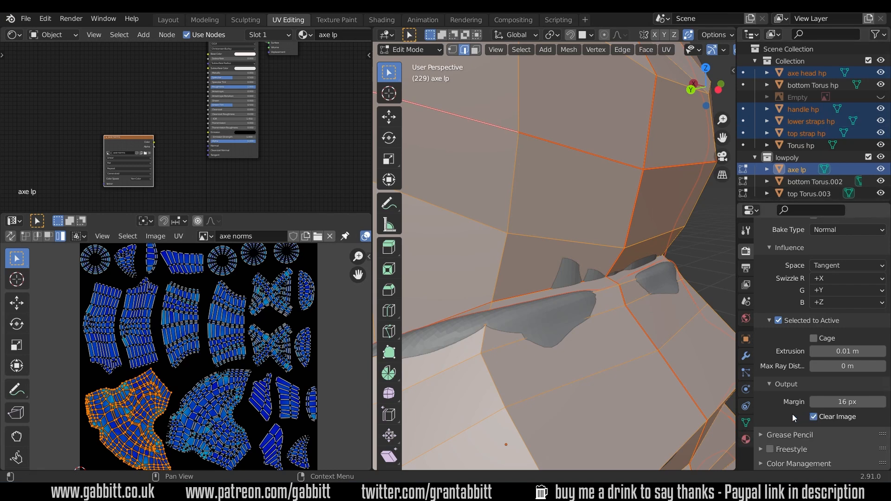
mouse_move(784, 427)
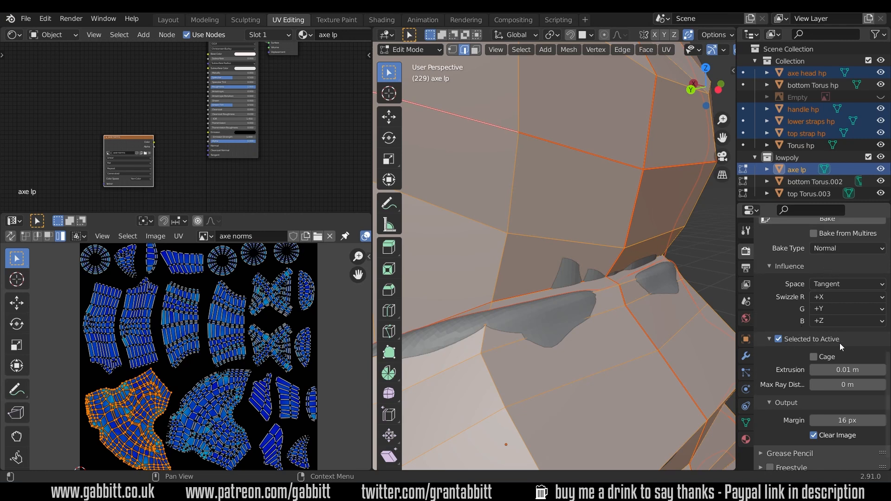
mouse_move(864, 369)
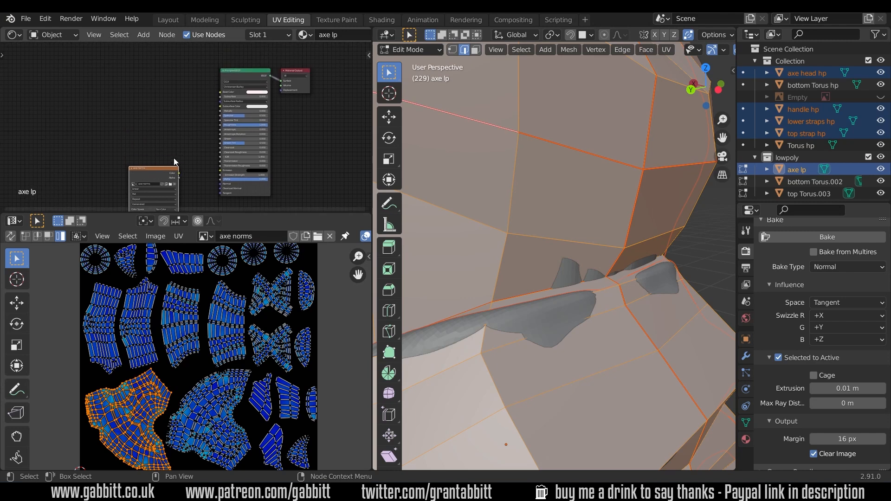
mouse_move(148, 128)
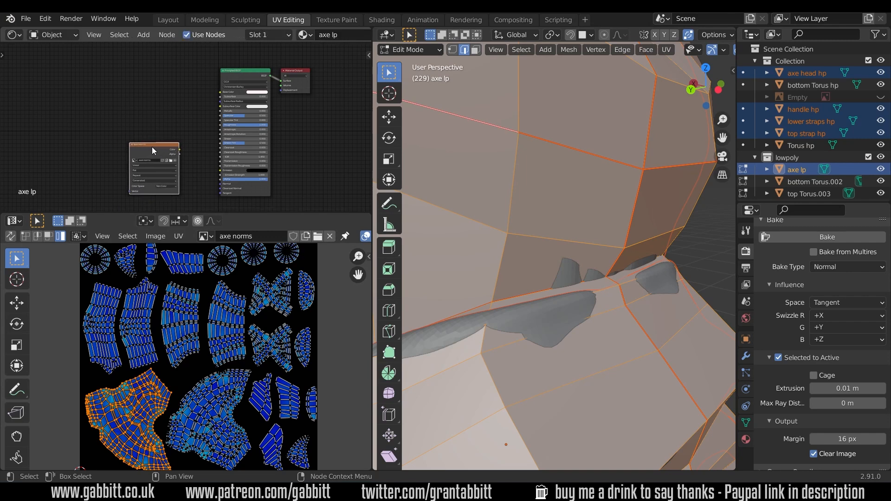
mouse_move(153, 181)
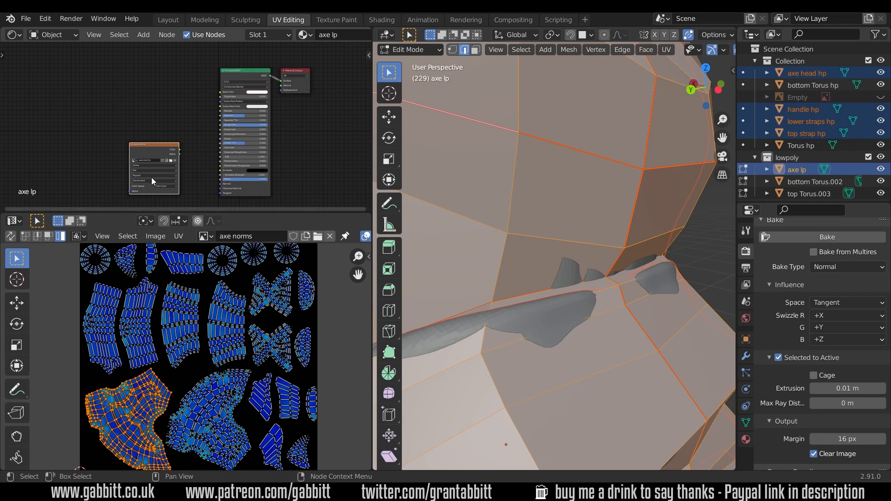
mouse_move(334, 61)
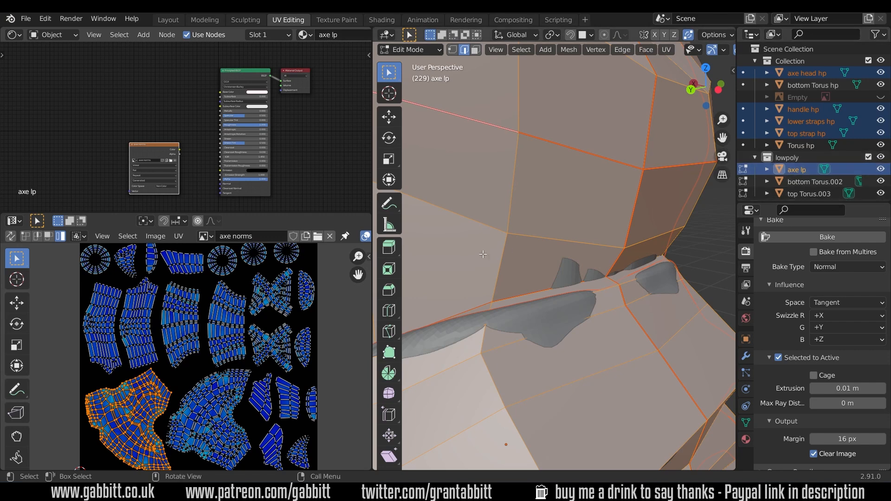
mouse_move(747, 280)
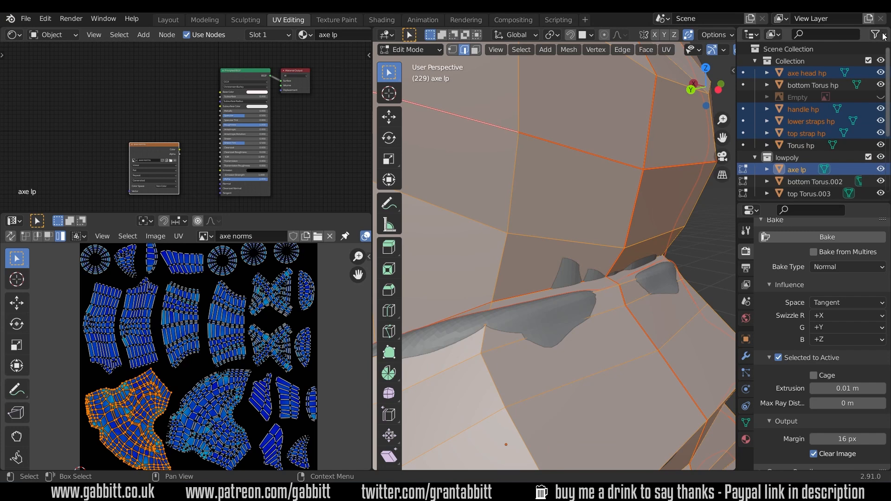
Step: Enable the render-visibility toggle column in the Outliner filter
click(878, 34)
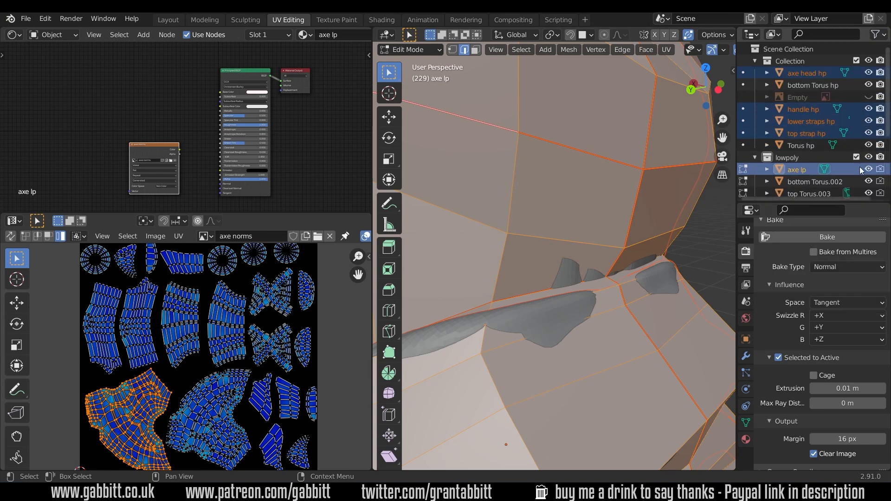
mouse_move(880, 169)
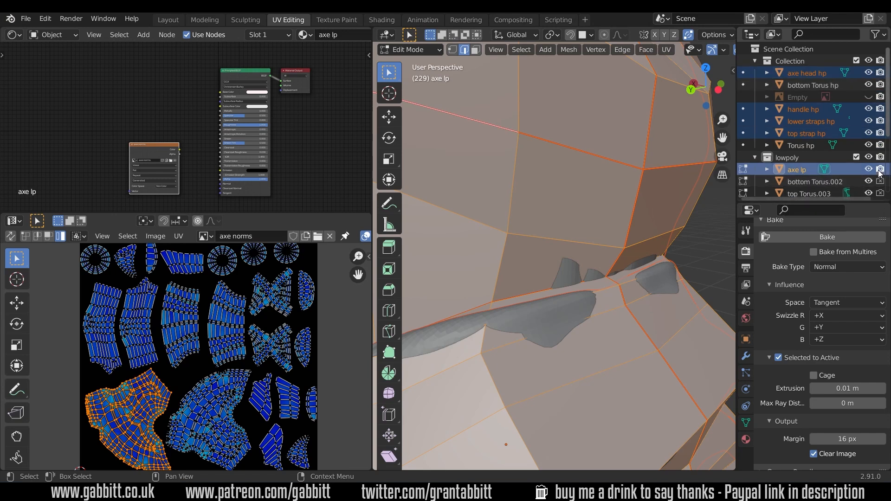
mouse_move(880, 169)
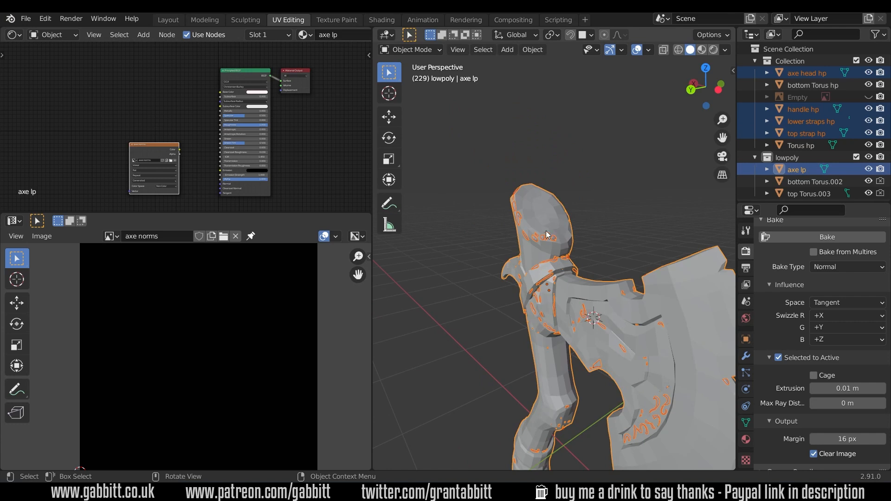
Step: Apply Shade Smooth to the low-poly axe from its context menu
right_click(547, 234)
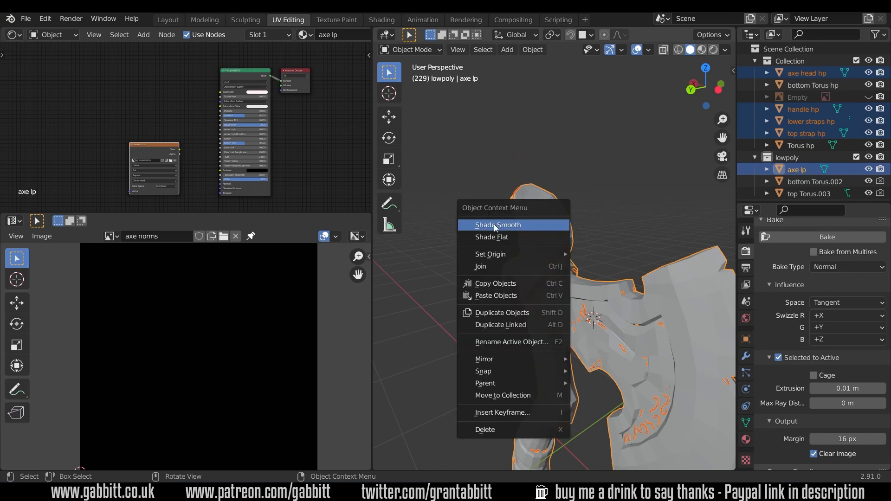
click(497, 225)
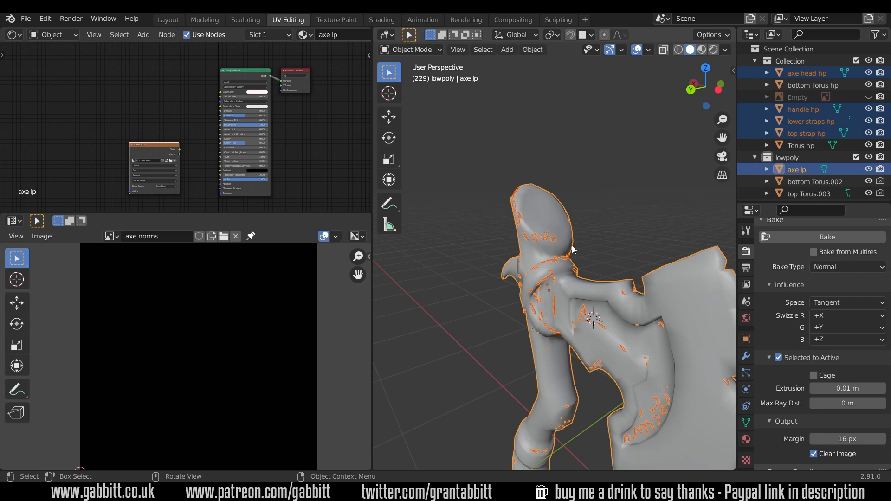
mouse_move(547, 247)
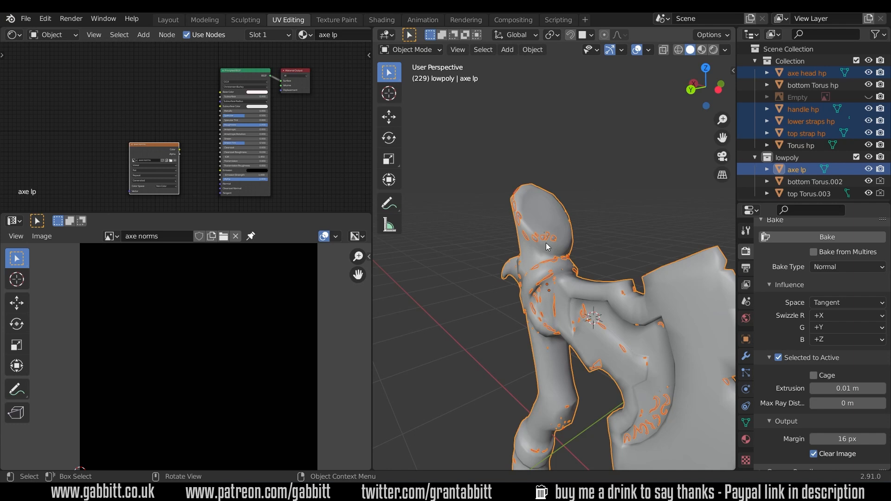
mouse_move(626, 245)
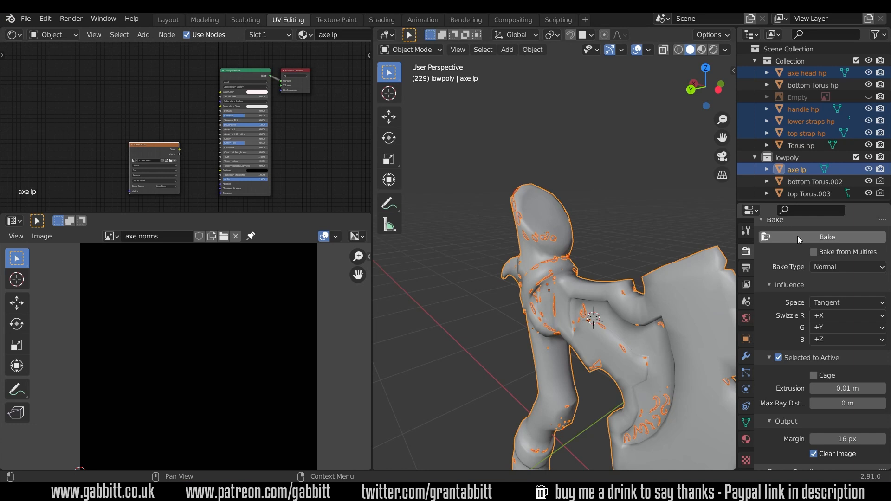
Step: Bake the tangent-space normal map from the high-poly axe to the low-poly axe
click(827, 237)
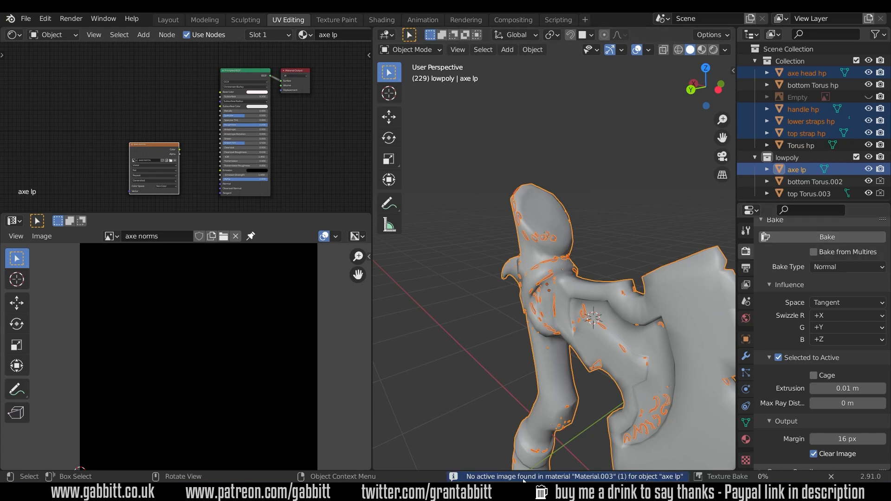
mouse_move(525, 479)
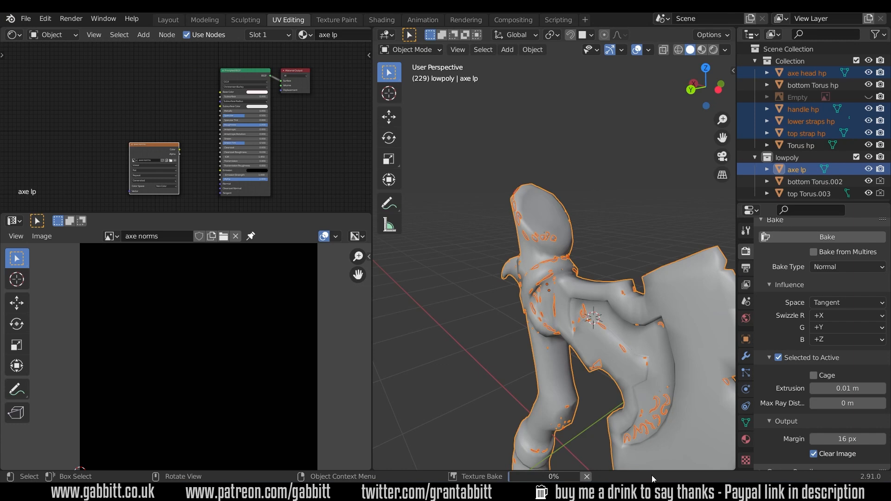
mouse_move(432, 309)
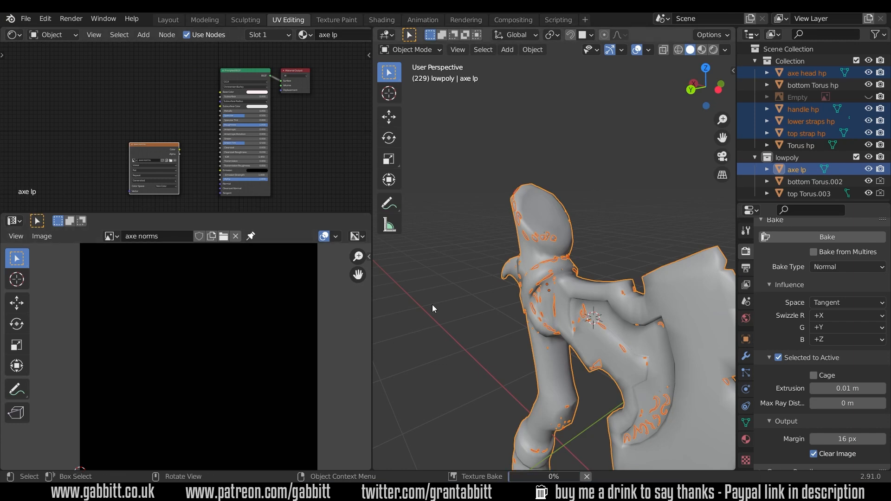
mouse_move(491, 433)
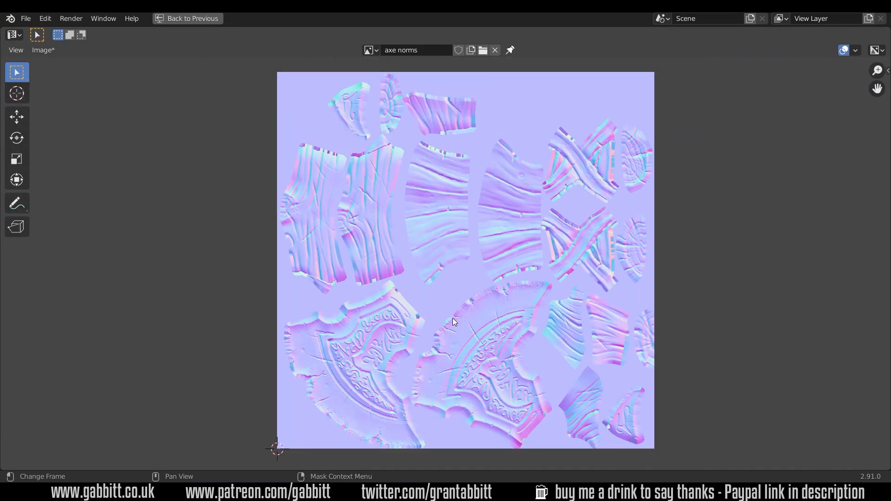
mouse_move(452, 318)
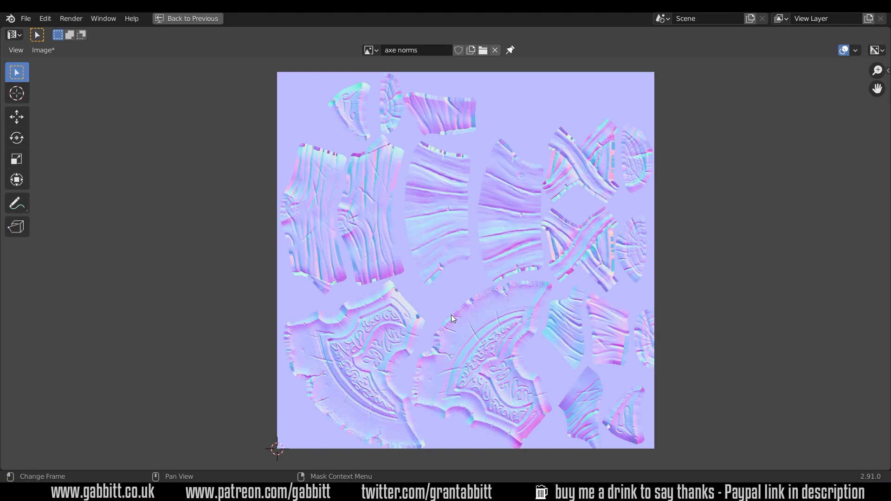
mouse_move(414, 269)
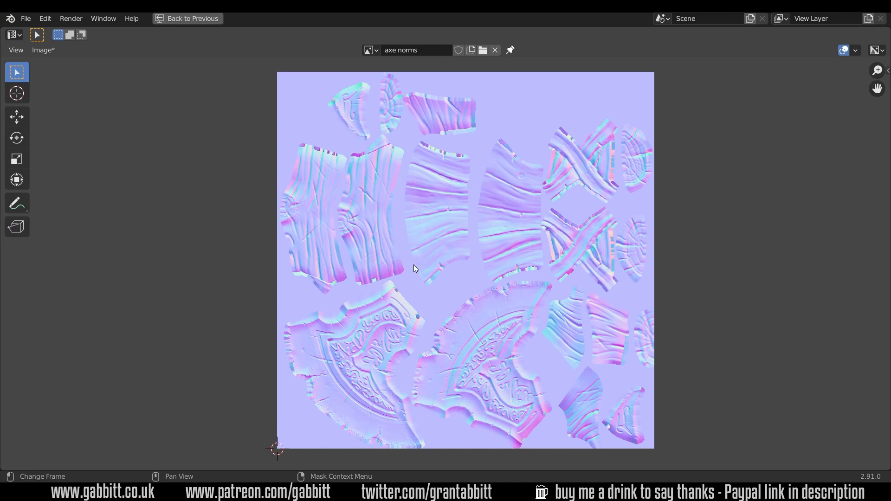
mouse_move(413, 359)
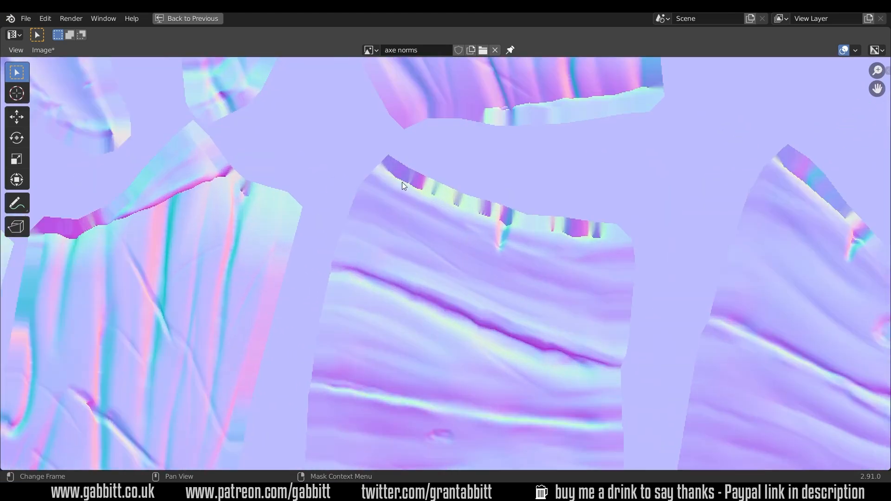
mouse_move(455, 207)
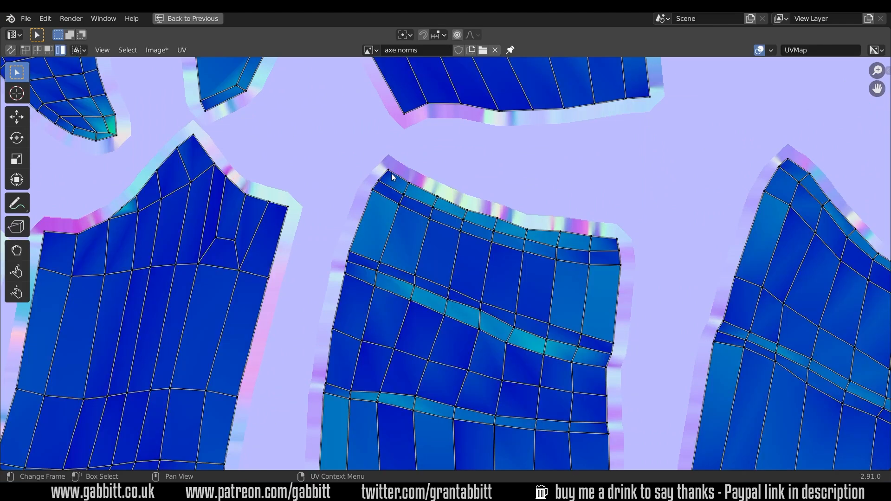
mouse_move(389, 158)
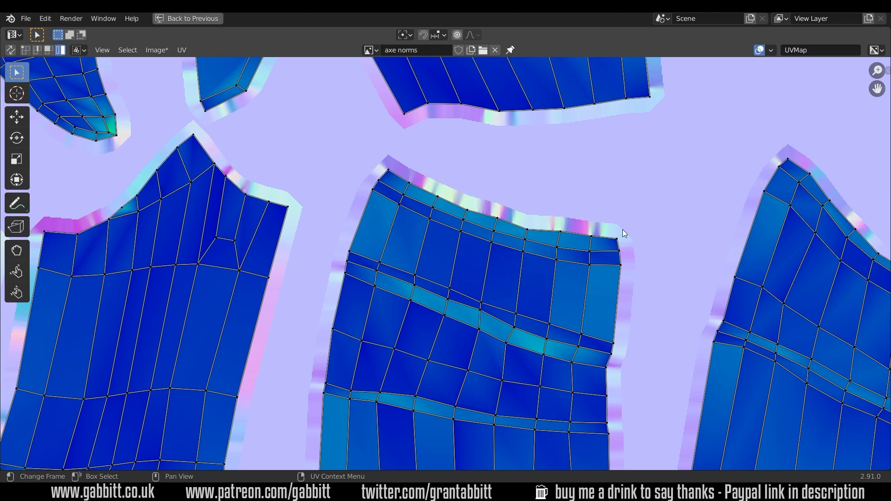
mouse_move(626, 351)
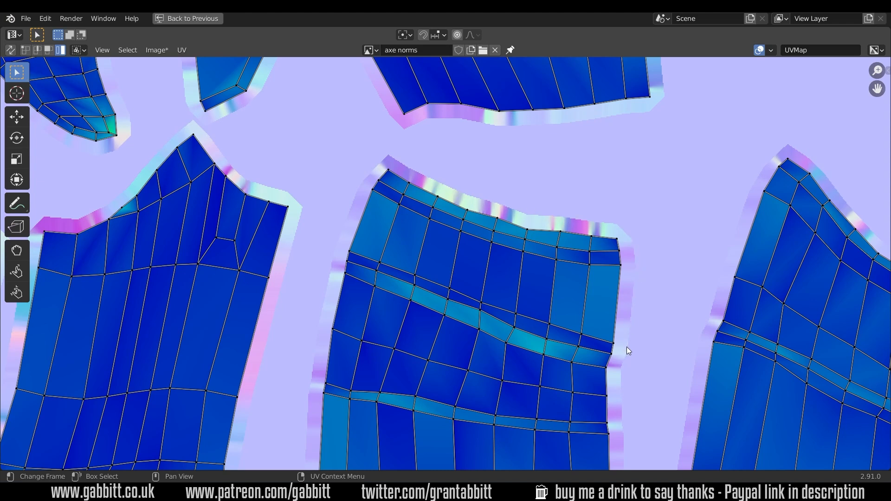
mouse_move(367, 185)
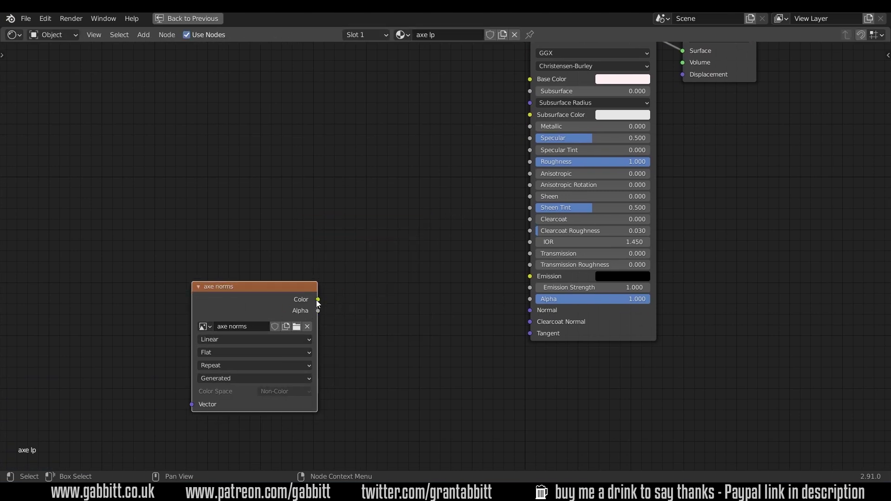
Step: Link the axe norms colour to Normal and insert a Normal Map node
drag(317, 299, 529, 311)
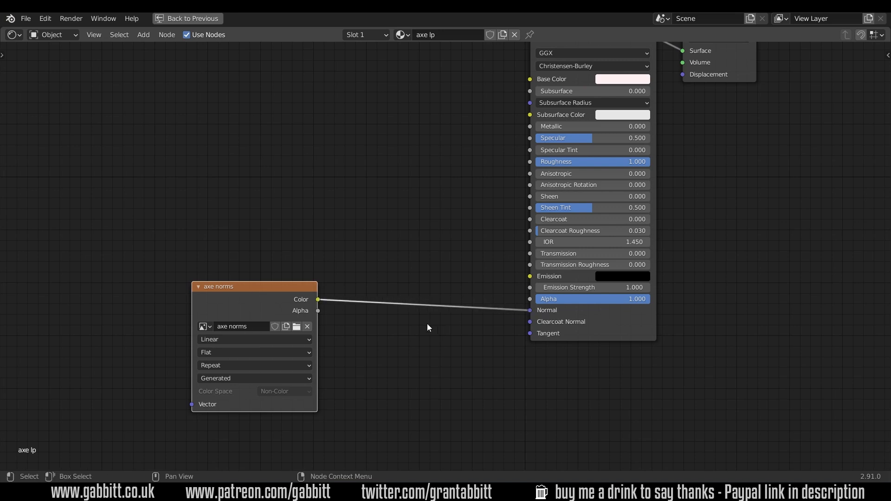
mouse_move(422, 297)
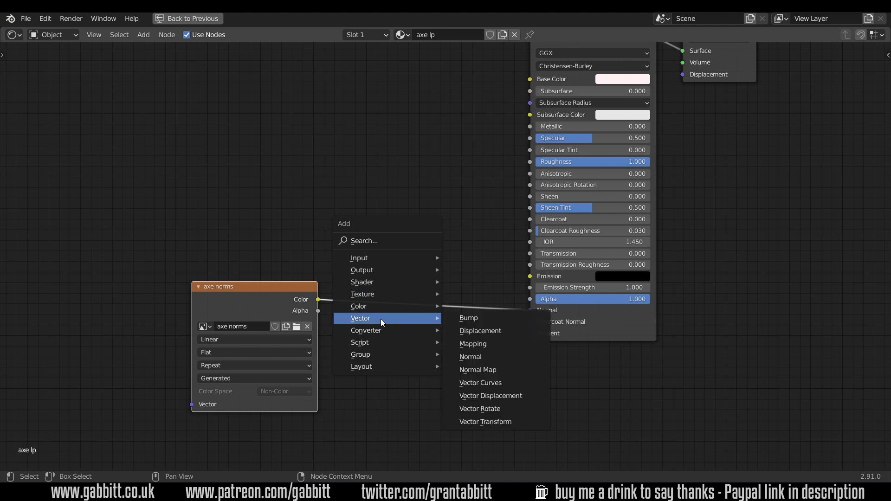
mouse_move(482, 356)
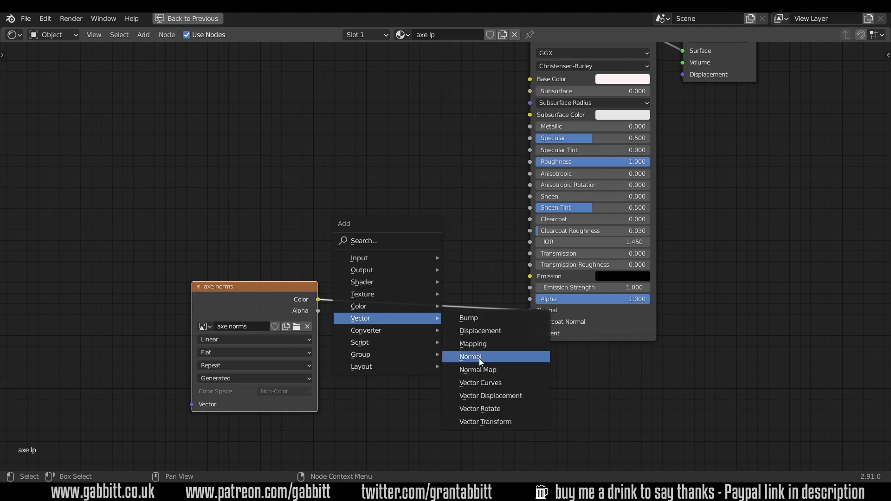
click(477, 370)
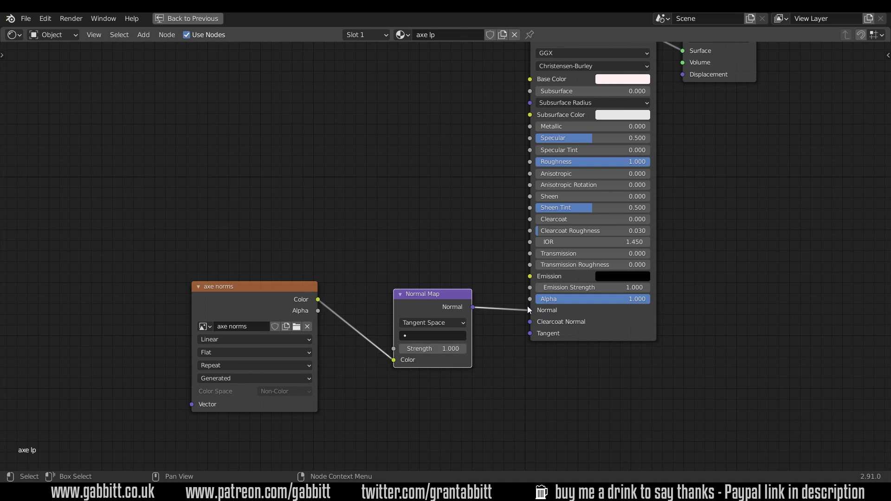
mouse_move(318, 302)
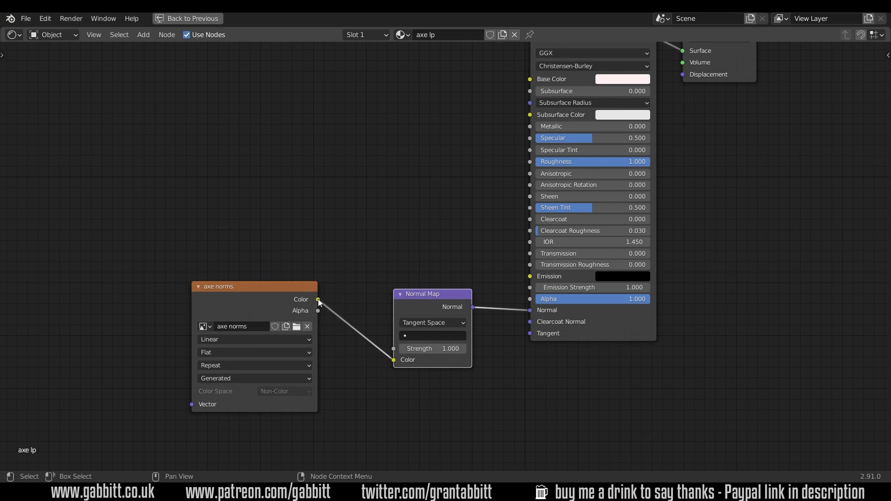
mouse_move(335, 398)
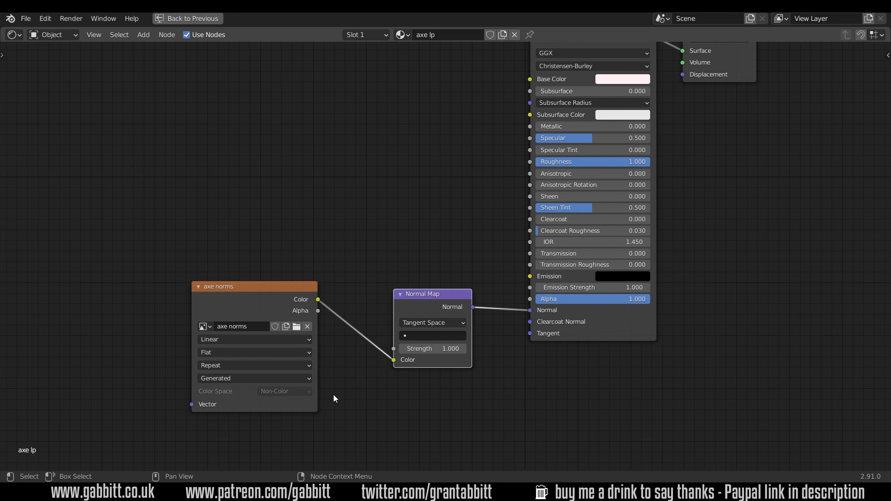
mouse_move(517, 392)
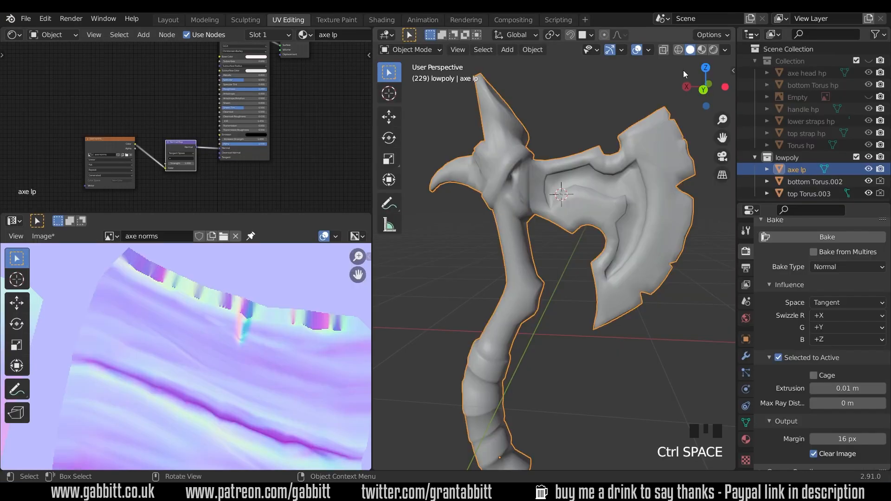
Step: Switch to Material Preview and orbit around the axe to inspect the baked detail
click(702, 50)
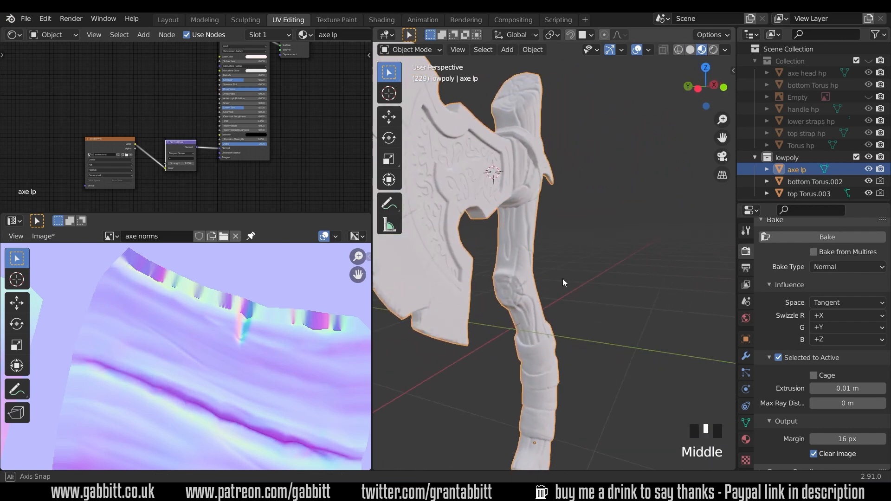
drag(562, 283, 572, 271)
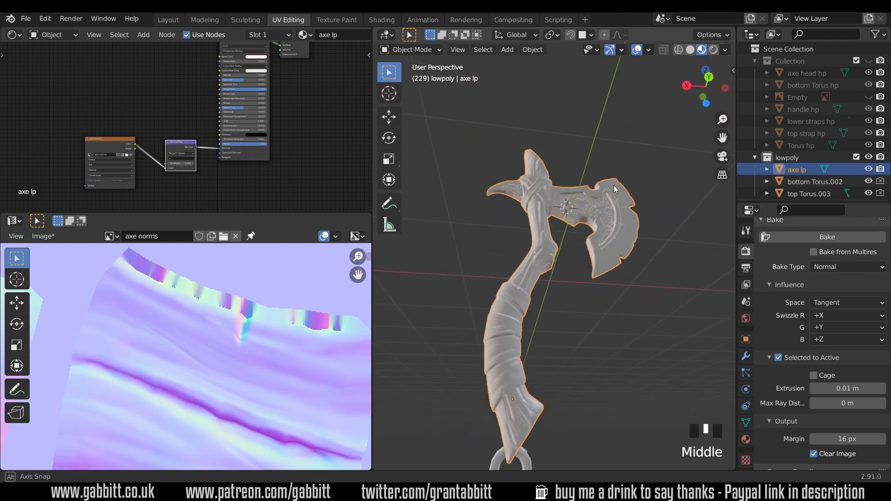
drag(613, 189, 554, 215)
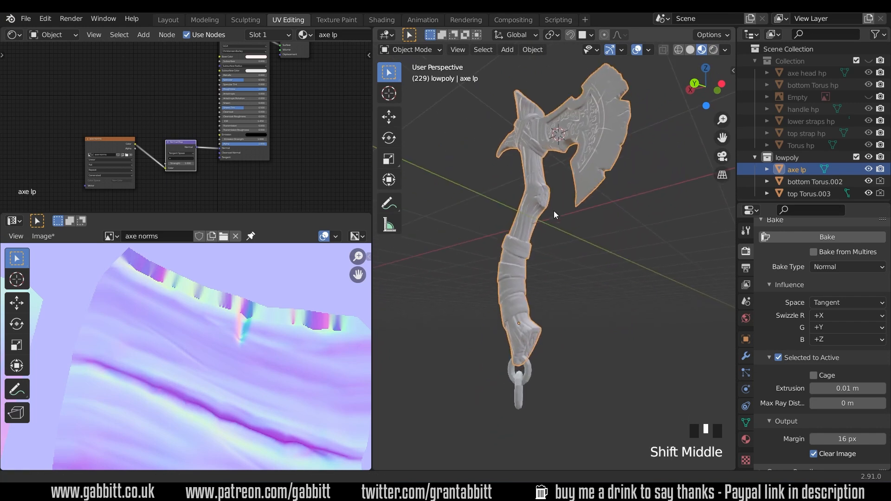
drag(554, 215, 612, 253)
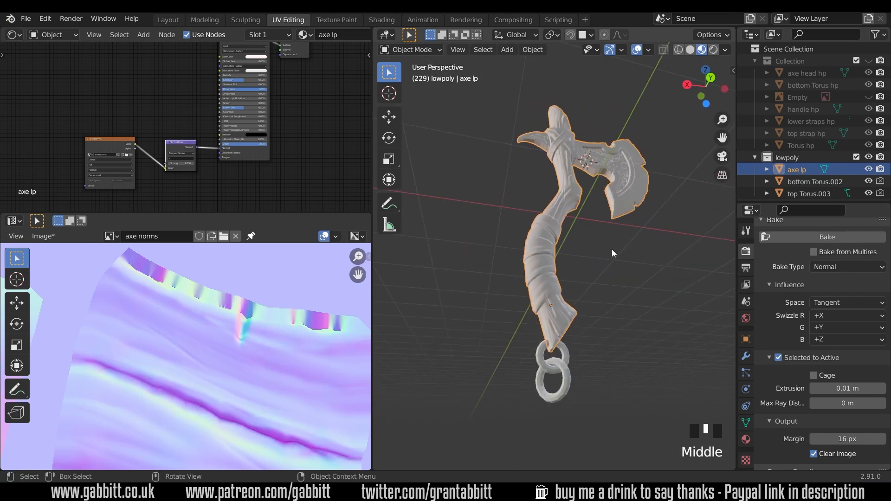
drag(612, 253, 519, 337)
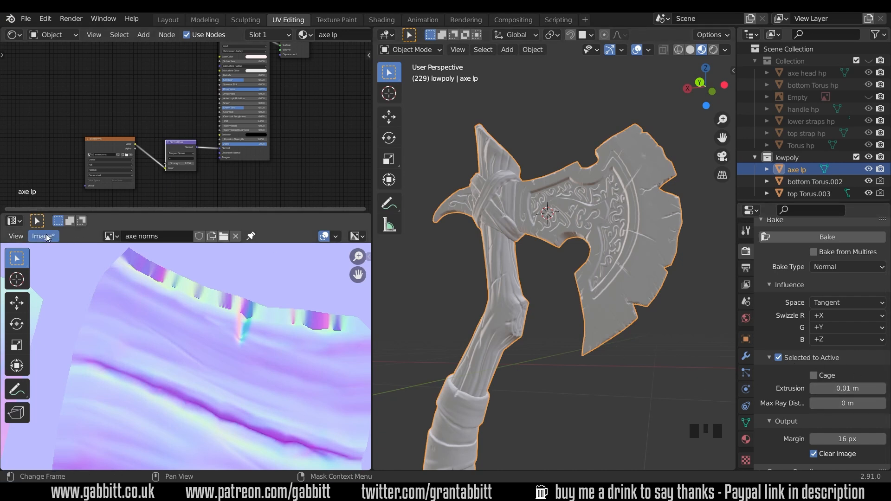
Step: Save the baked image as axe norms.png via Image > Save As
click(43, 237)
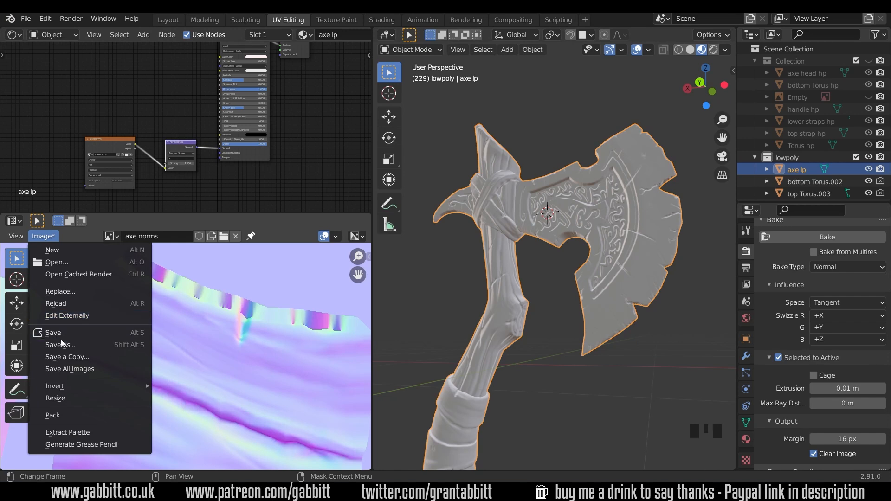
click(59, 344)
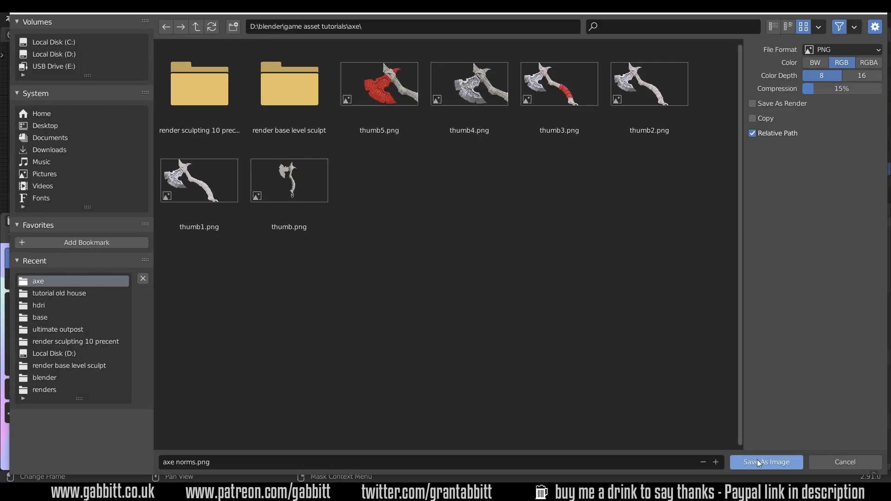
click(766, 462)
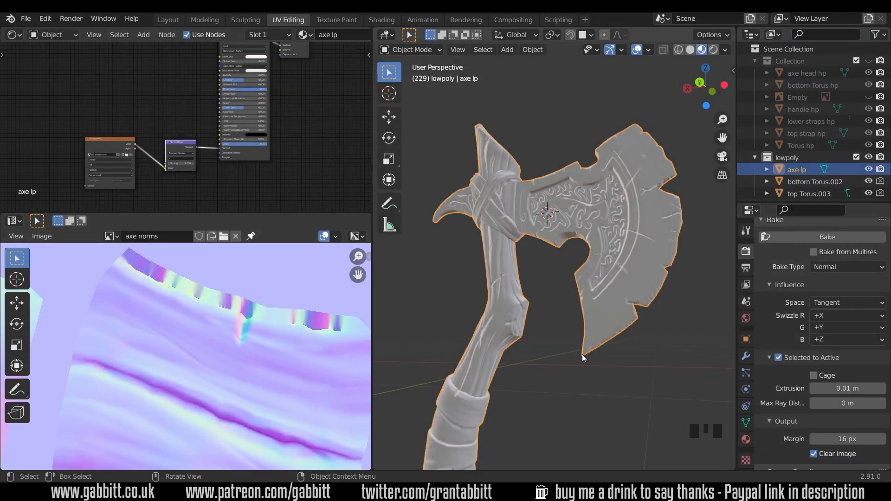